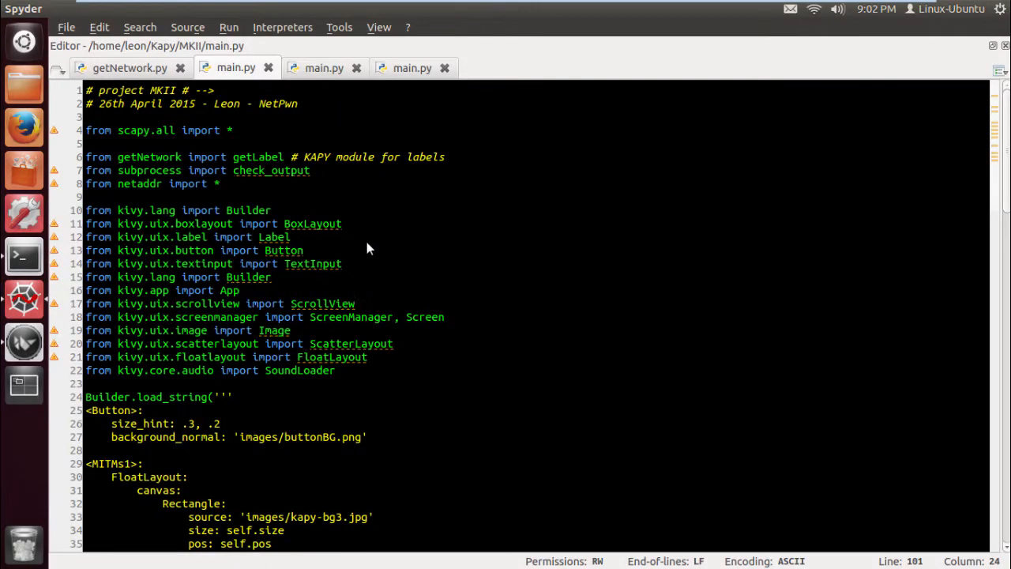
{"action": "mouse_move", "coordinate": [301, 209]}
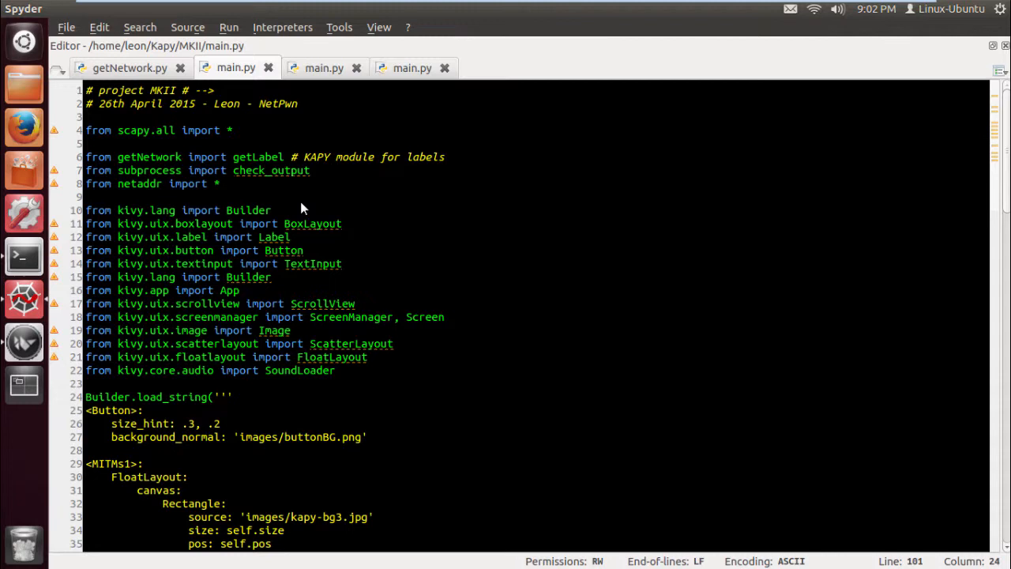
- Scroll down through main.py in the editor before relaunching the script
{"action": "scroll", "scroll_direction": "down", "scroll_amount": 3}
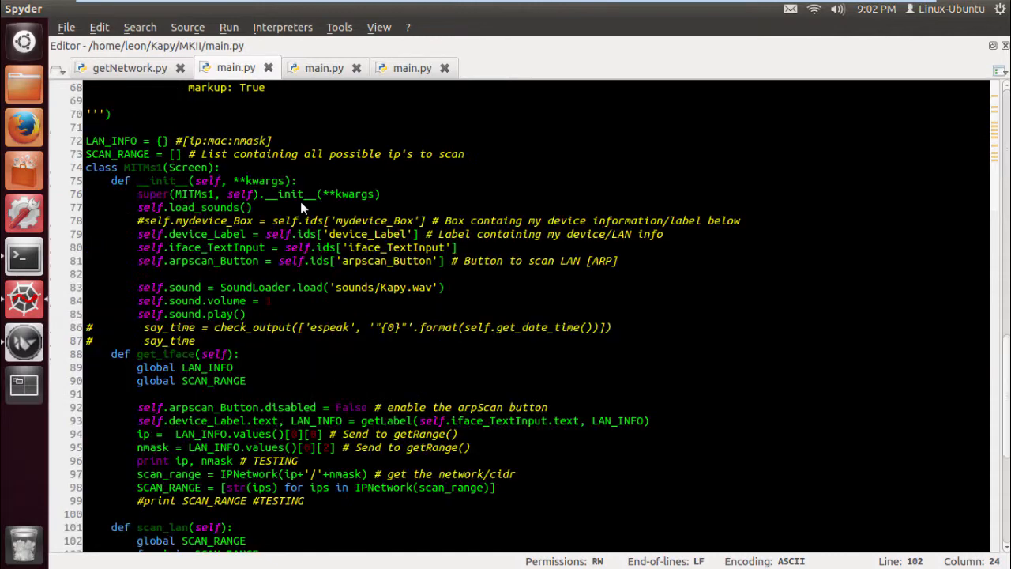
{"action": "scroll", "scroll_direction": "down", "scroll_amount": 3}
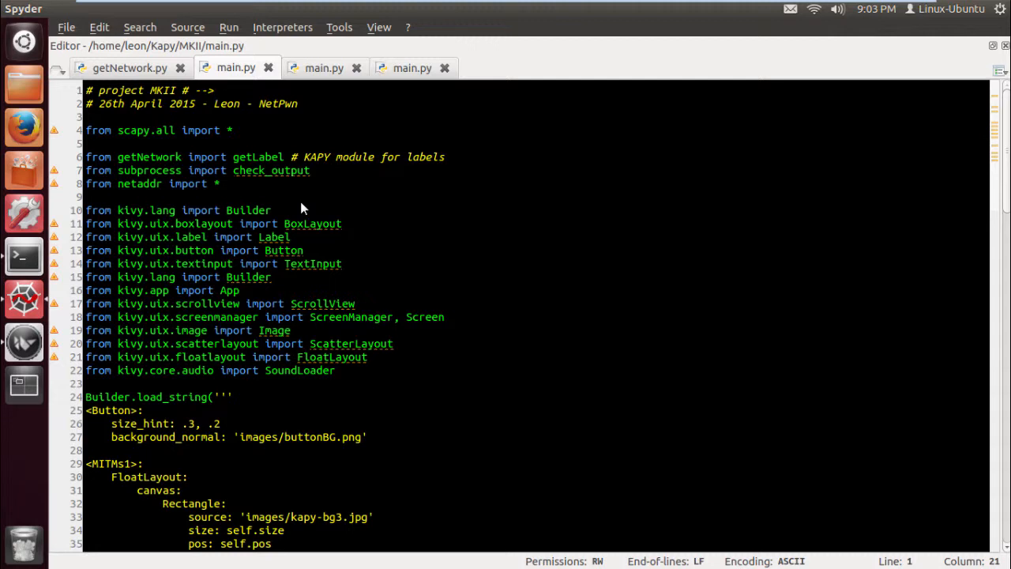
{"action": "mouse_move", "coordinate": [277, 187]}
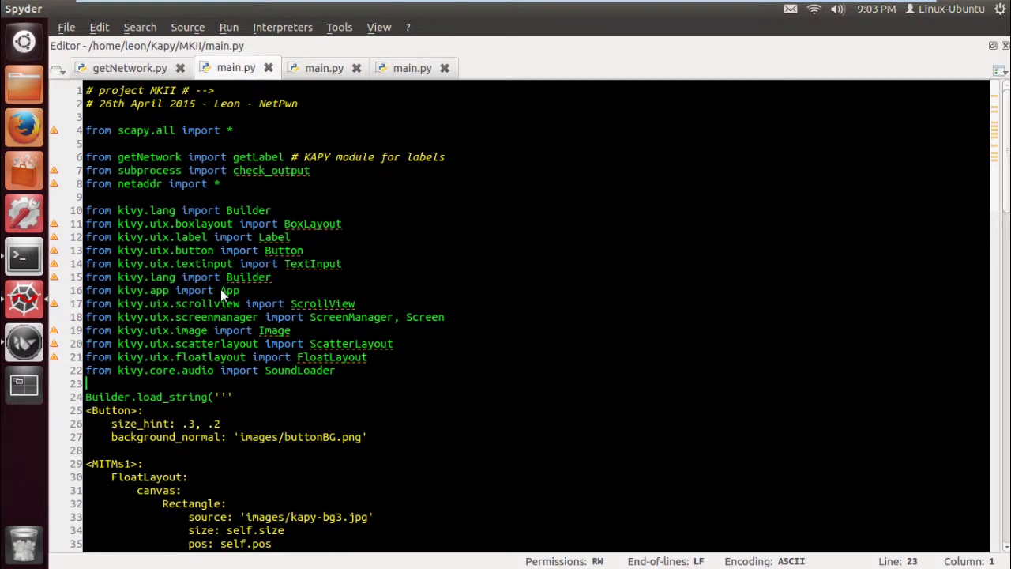
{"action": "scroll", "scroll_direction": "down", "scroll_amount": 3}
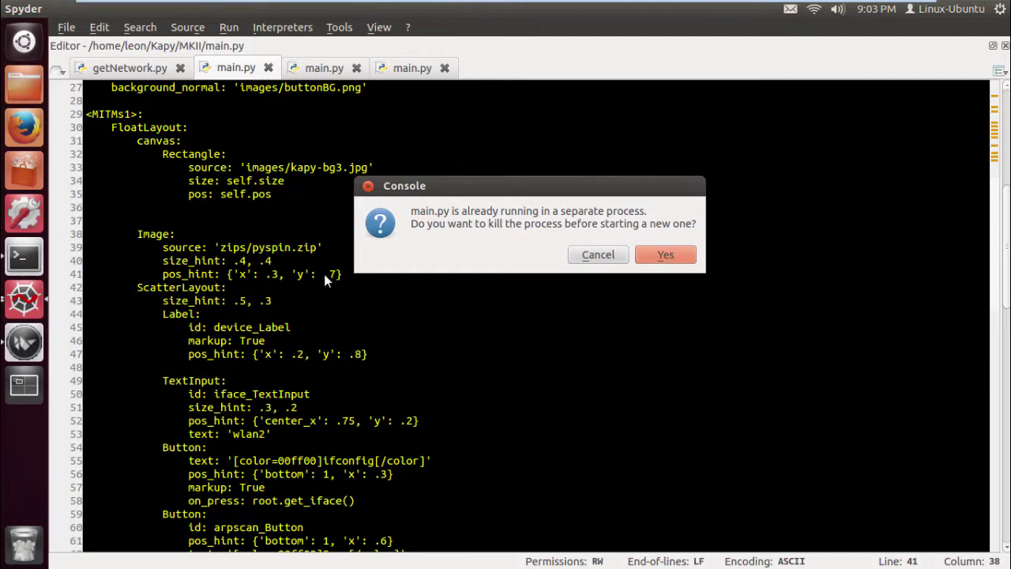
- Kill the old process to restart MITMtool, then show the wlan2 details (IP 192.168.10.9, netmask 255.255.255.0)
{"action": "left_click", "coordinate": [665, 255]}
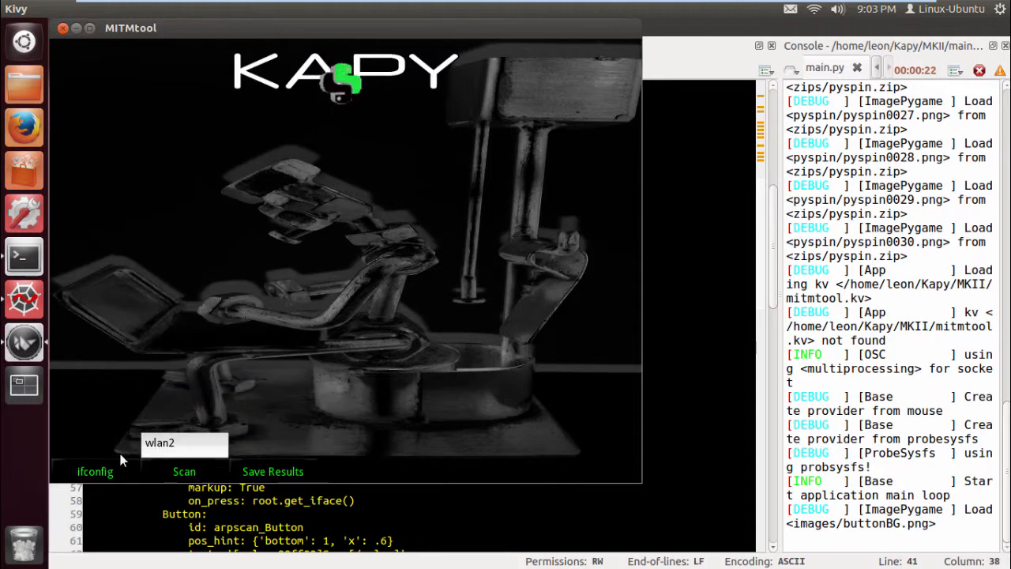
{"action": "left_click", "coordinate": [95, 471]}
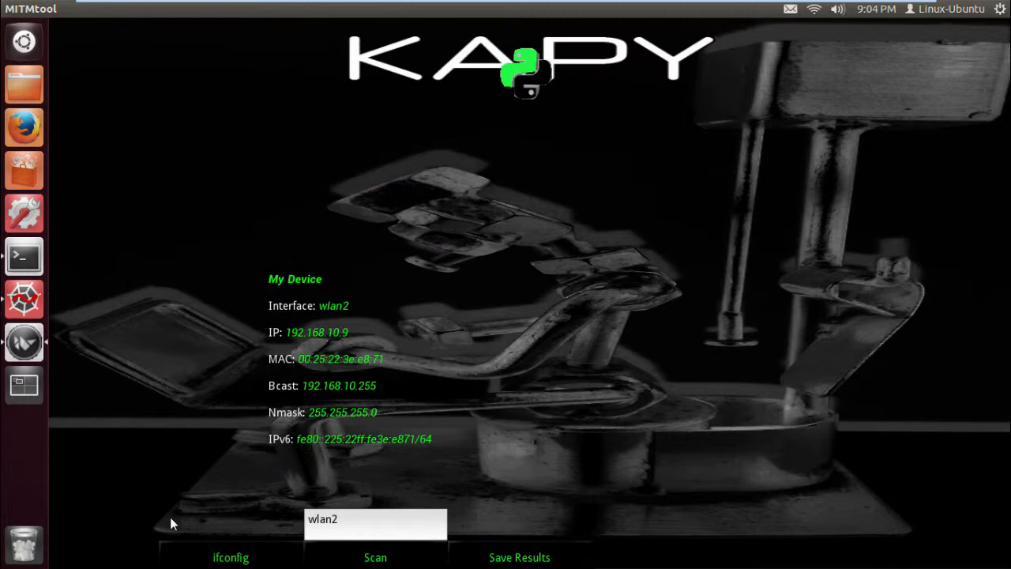
- Show getNetwork.py and select its getLabel code, then bring the terminal to the front
{"action": "left_click", "coordinate": [234, 556]}
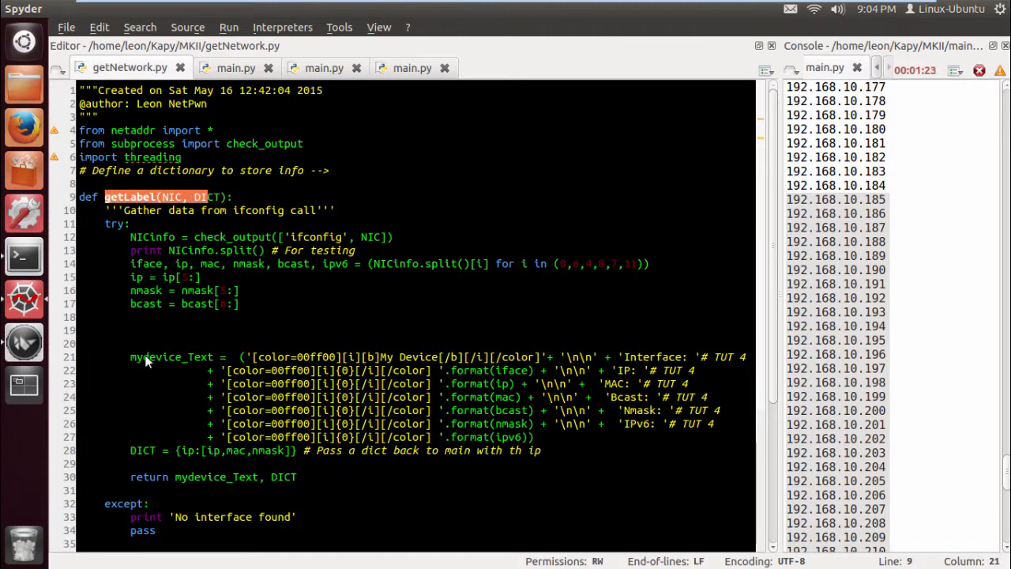
{"action": "left_click_drag", "start_coordinate": [130, 357], "coordinate": [411, 533]}
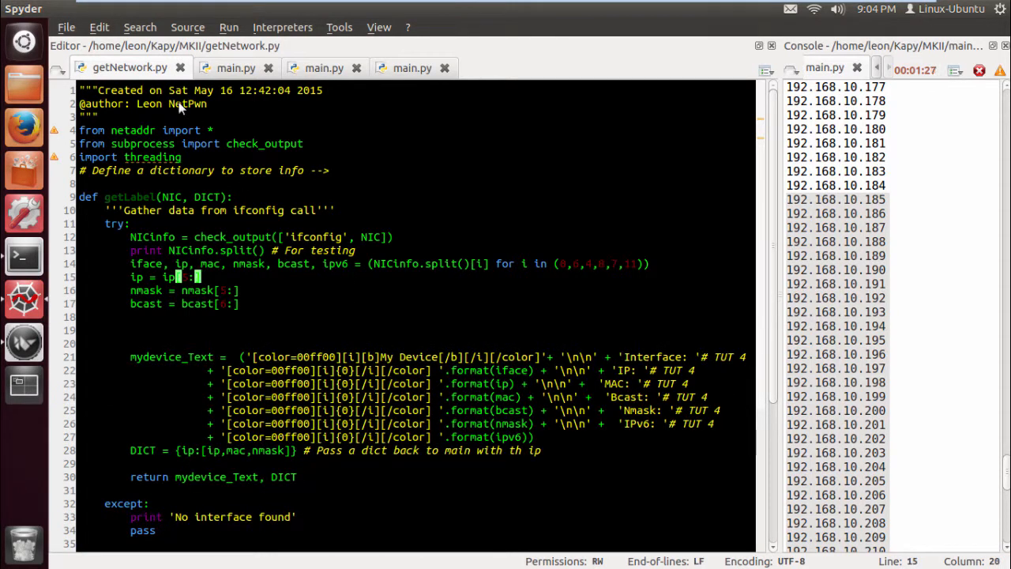
{"action": "left_click", "coordinate": [24, 256]}
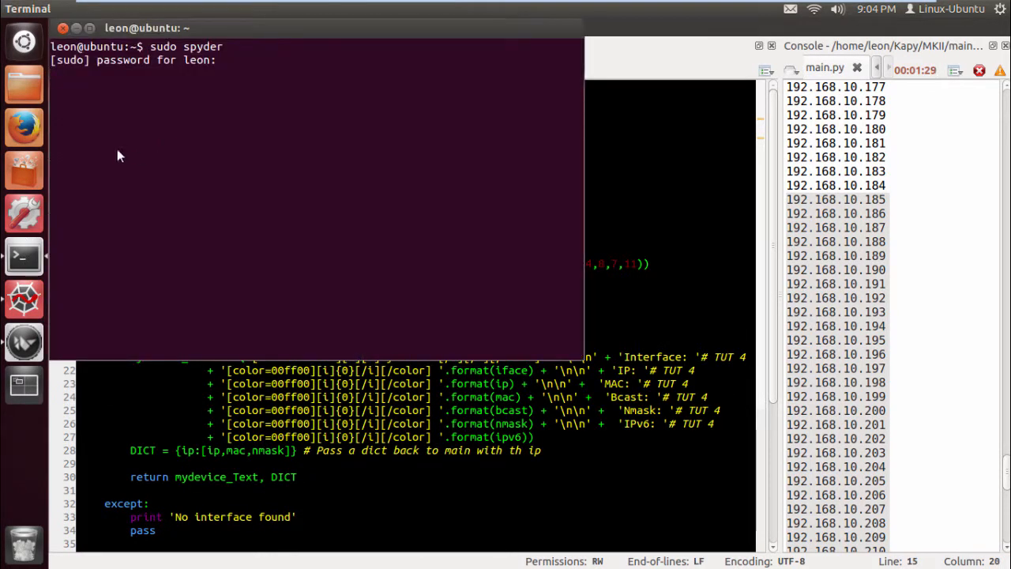
- Start a fresh terminal window from the launcher's Terminal icon
{"action": "right_click", "coordinate": [22, 256]}
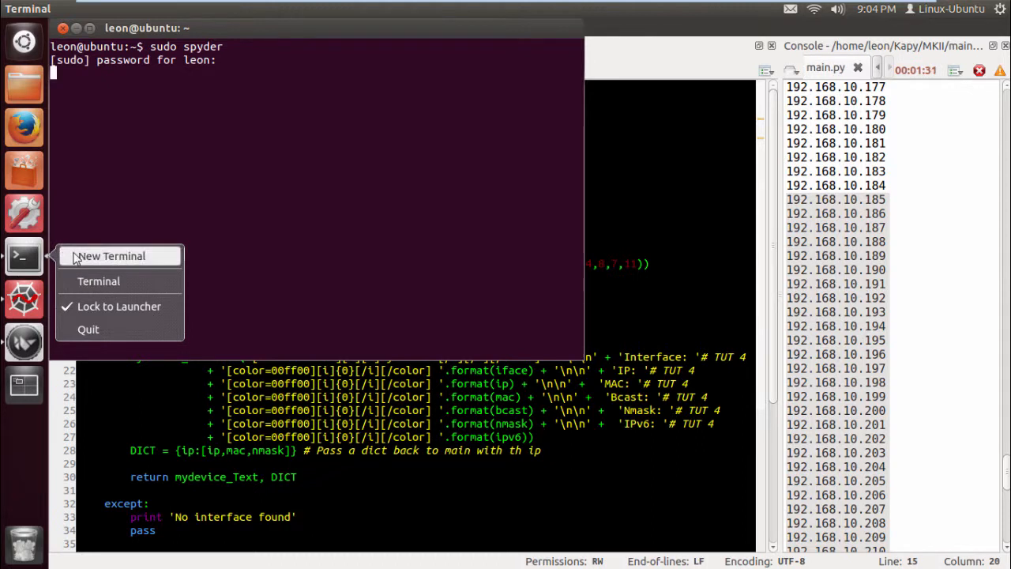
{"action": "left_click", "coordinate": [111, 256]}
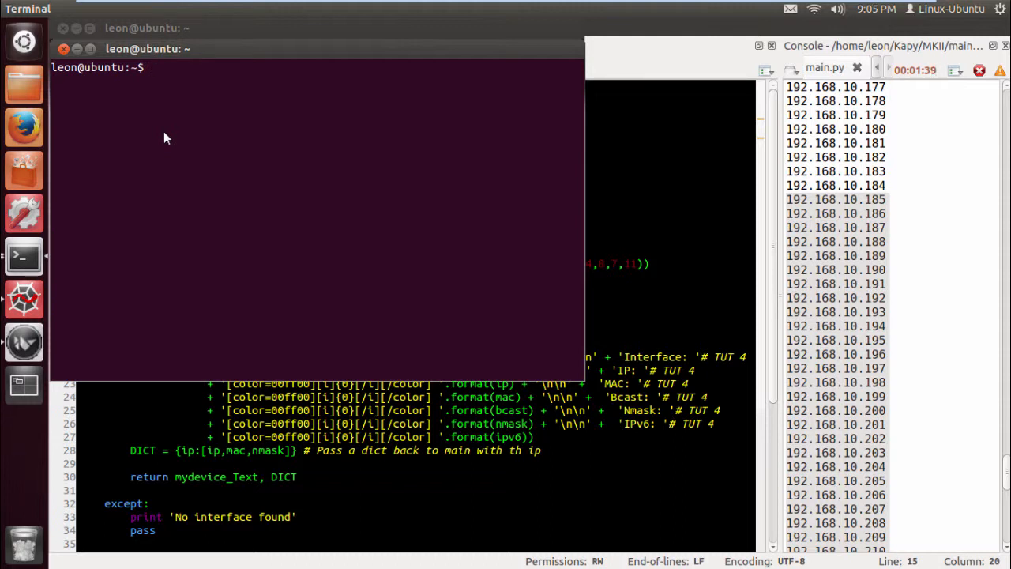
- Run sudo easy_install python netaddr to install the netaddr package
{"action": "type", "text": "sudo"}
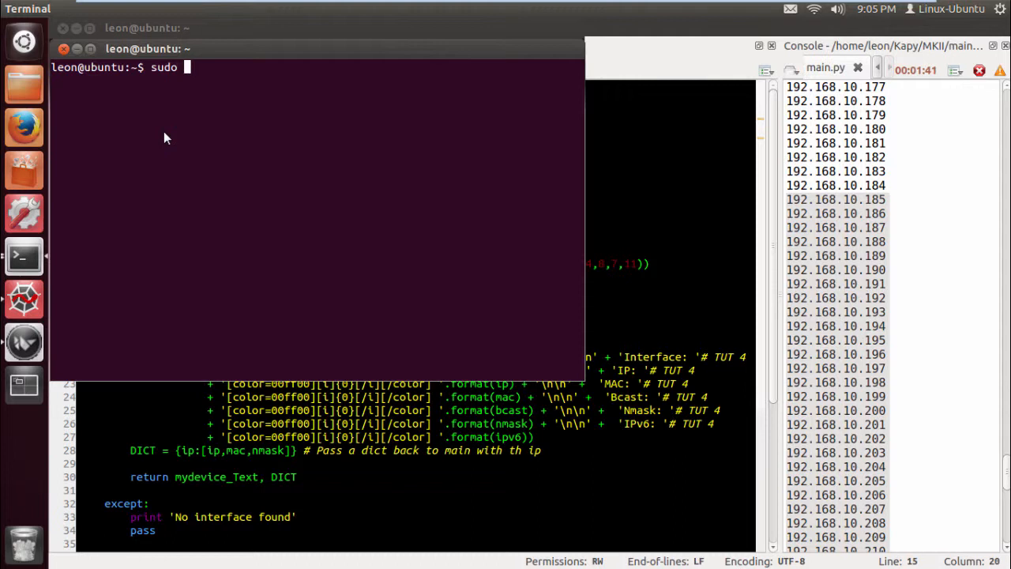
{"action": "type", "text": "ea"}
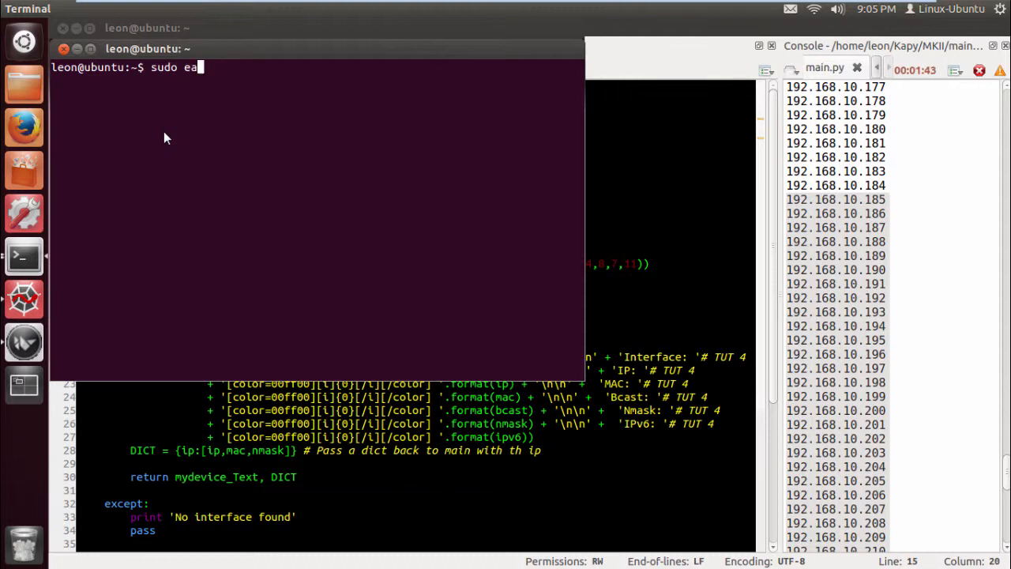
{"action": "type", "text": "sy_i"}
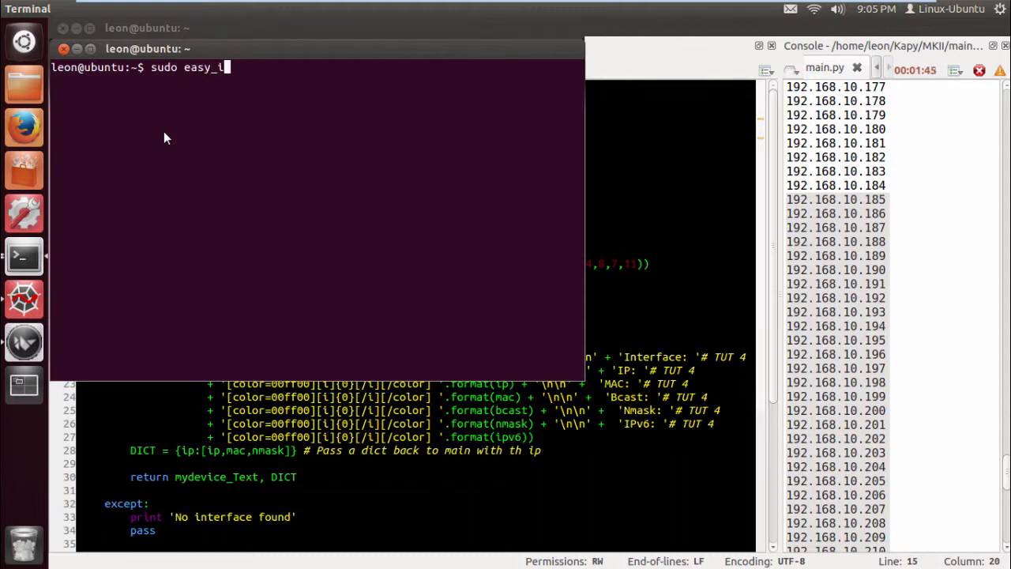
{"action": "type", "text": "nstall"}
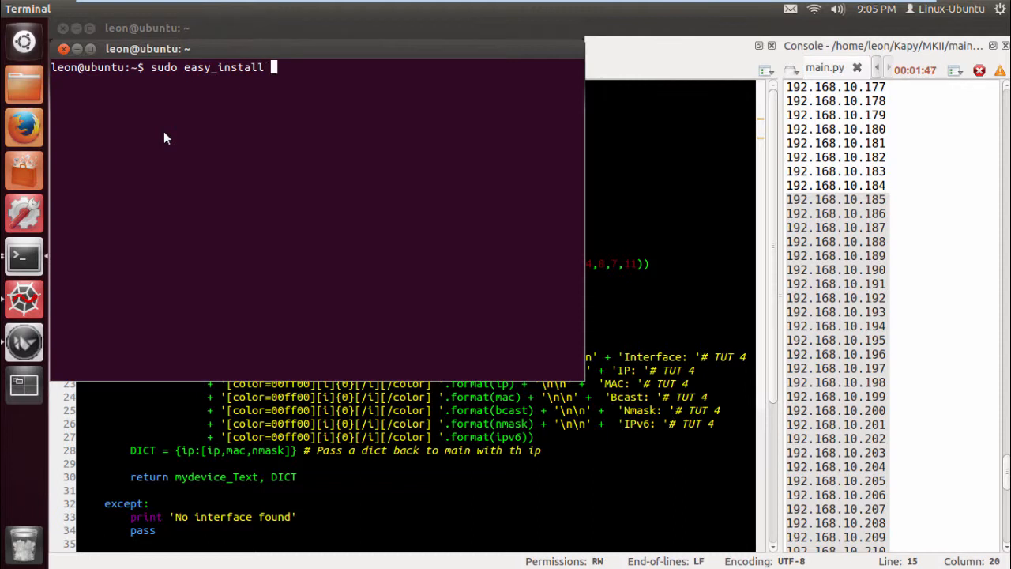
{"action": "type", "text": "python"}
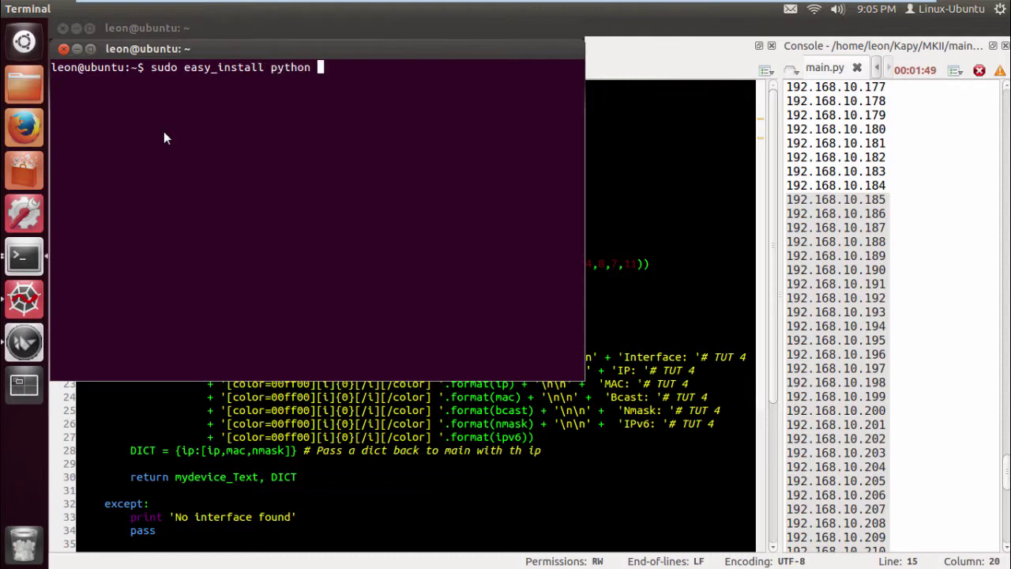
{"action": "type", "text": "net"}
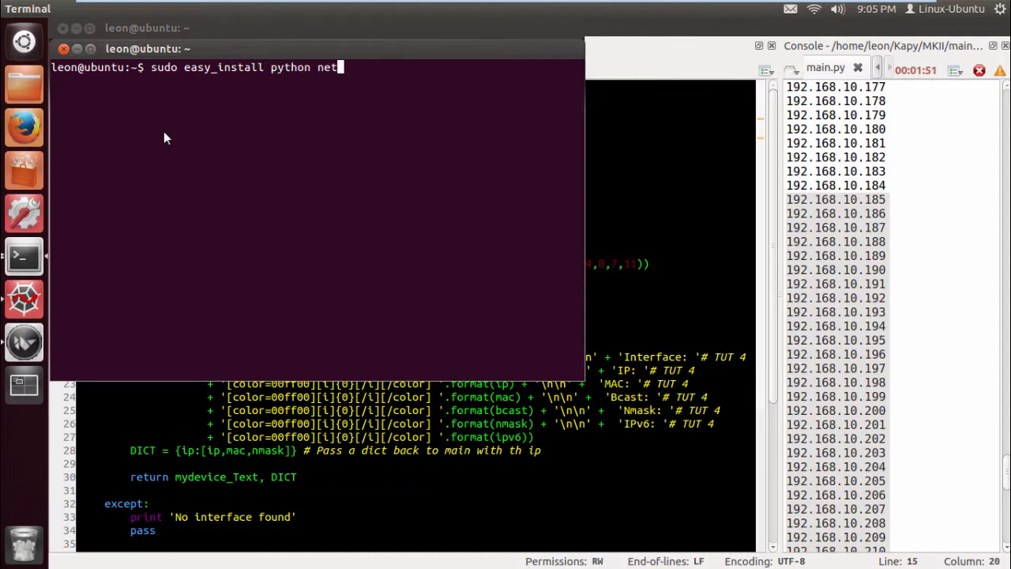
{"action": "type", "text": "addr"}
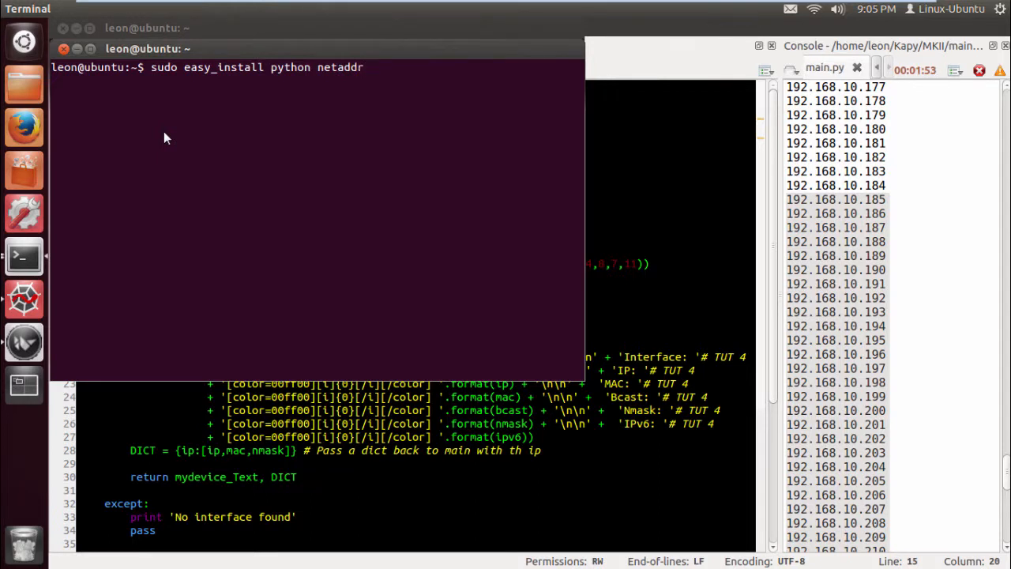
{"action": "key", "text": "Return"}
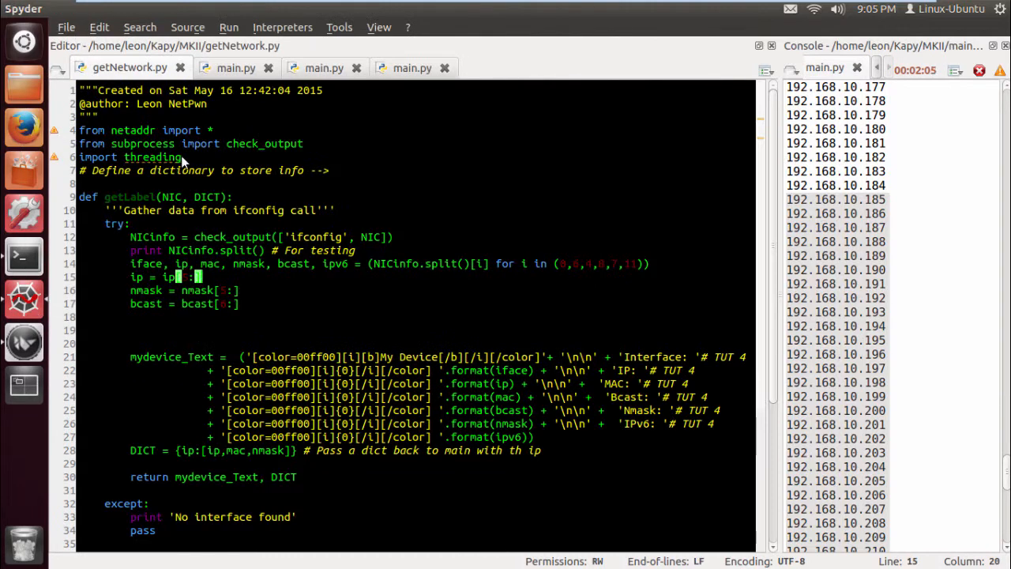
{"action": "mouse_move", "coordinate": [379, 152]}
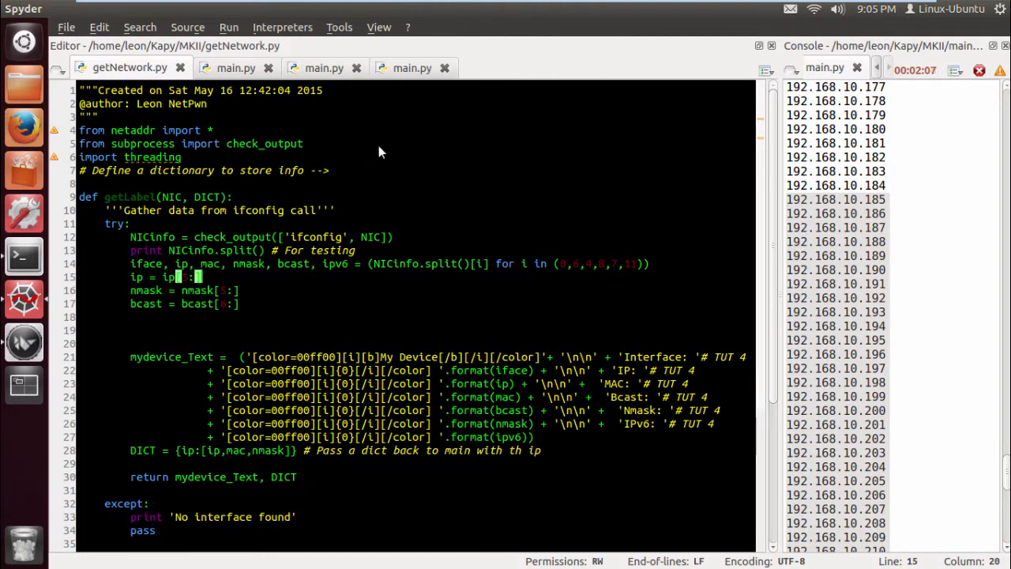
{"action": "mouse_move", "coordinate": [187, 300]}
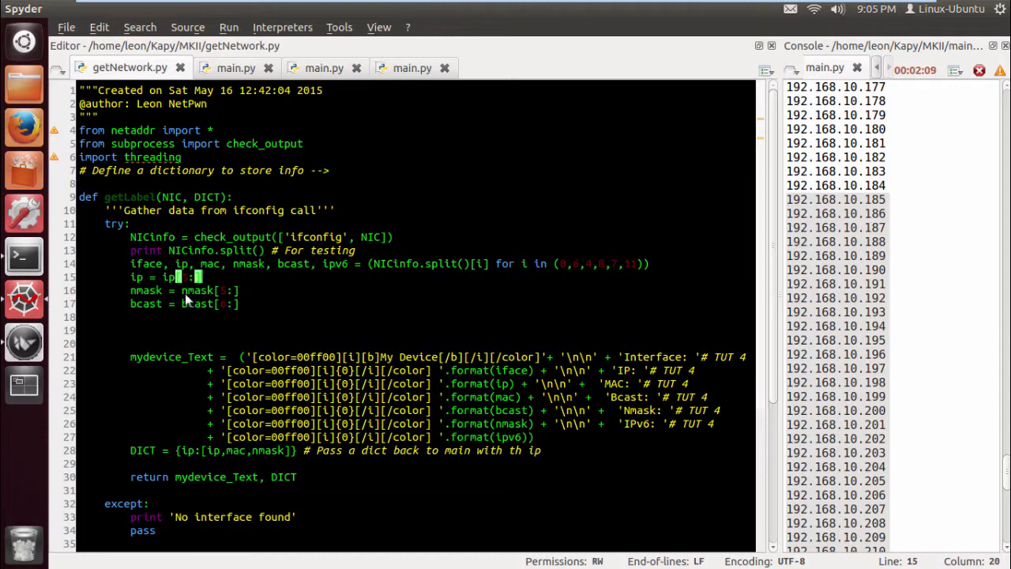
{"action": "mouse_move", "coordinate": [24, 341]}
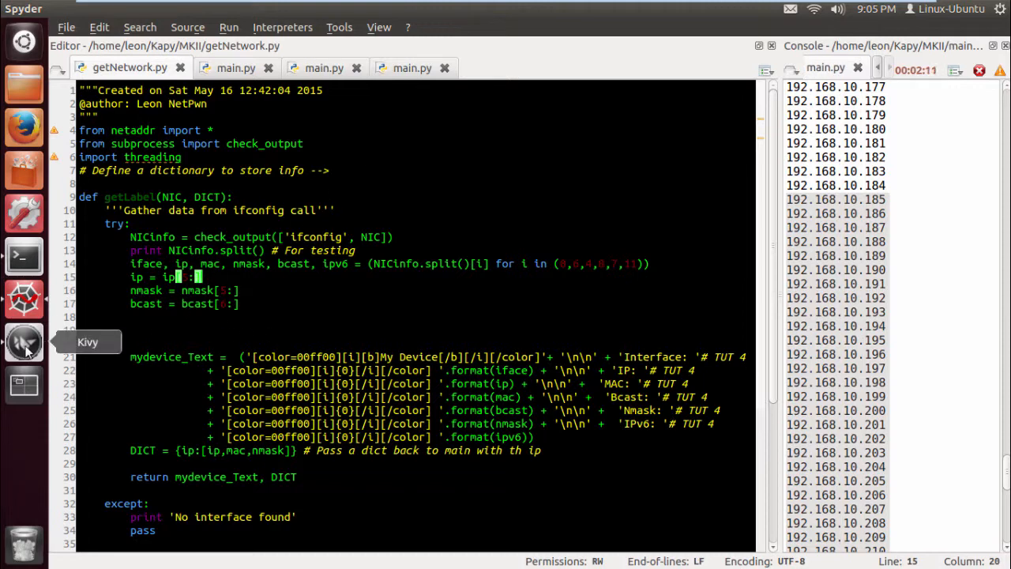
- Quit the Kivy MITMtool app and switch to the Python 1 console listing 192.168.10.0 onward
{"action": "right_click", "coordinate": [24, 341]}
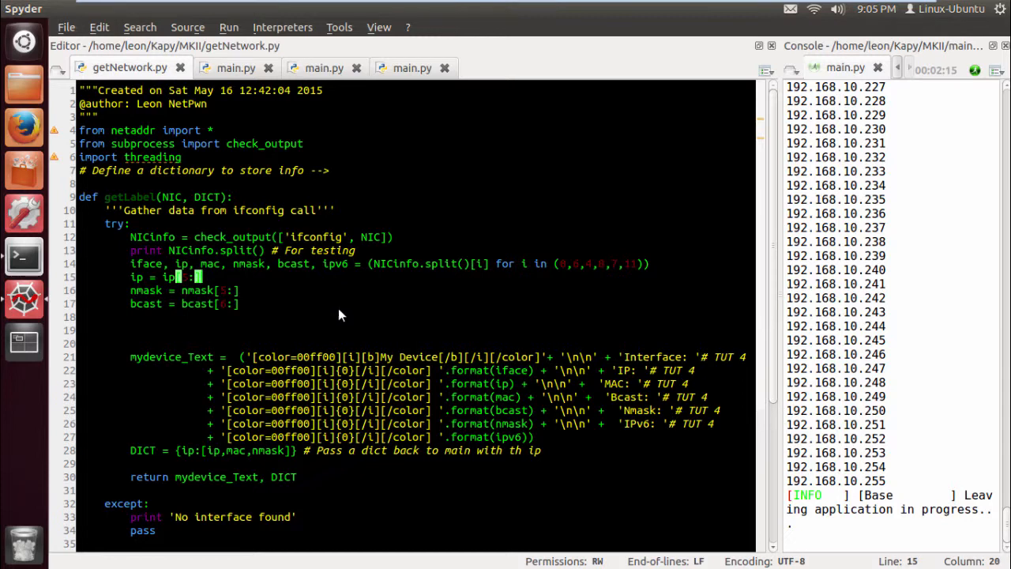
{"action": "mouse_move", "coordinate": [897, 65]}
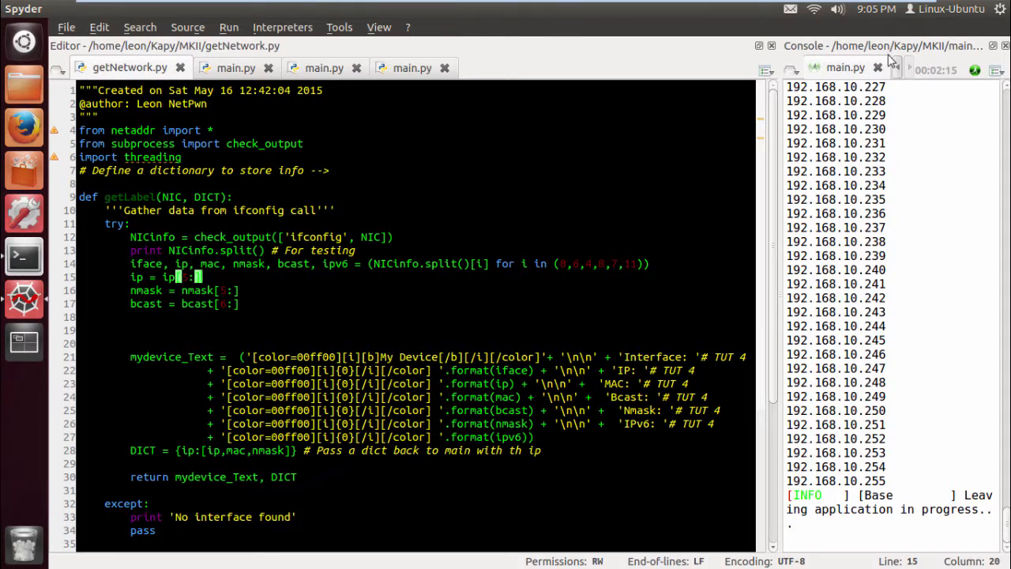
{"action": "left_click", "coordinate": [845, 67]}
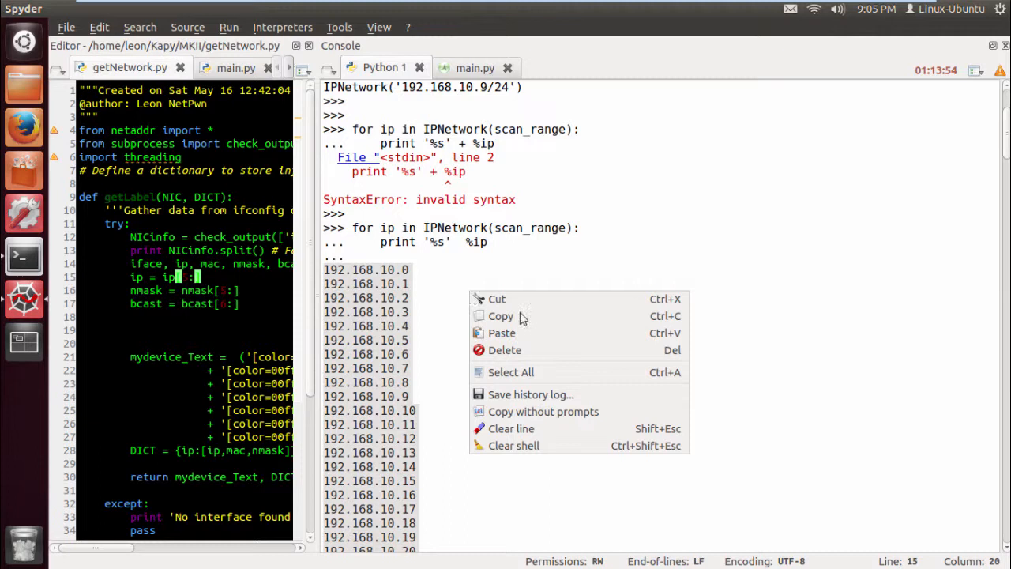
- Clear the console and enter 'from netaddr import *', then return to main.py
{"action": "left_click", "coordinate": [515, 445]}
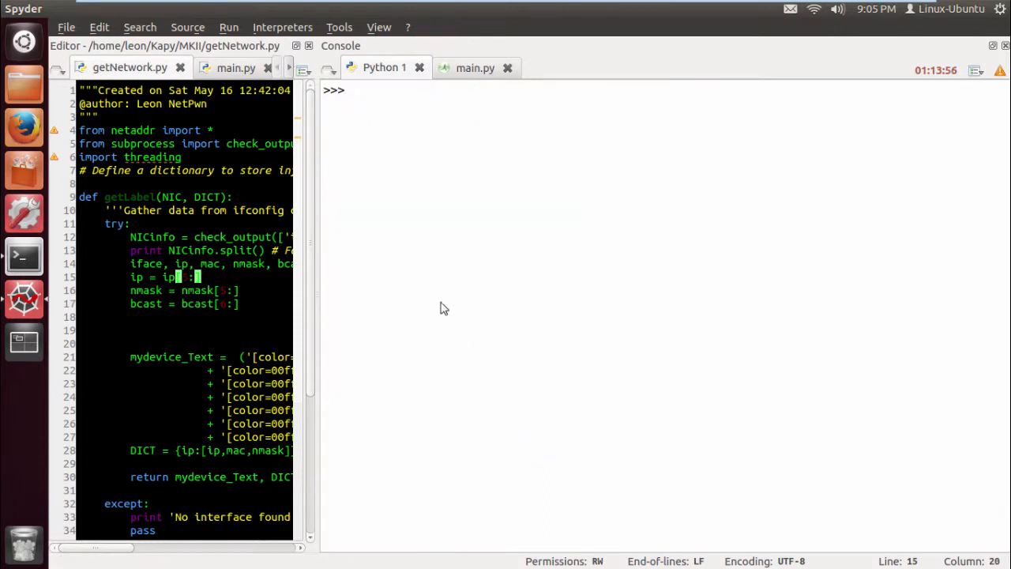
{"action": "mouse_move", "coordinate": [411, 284]}
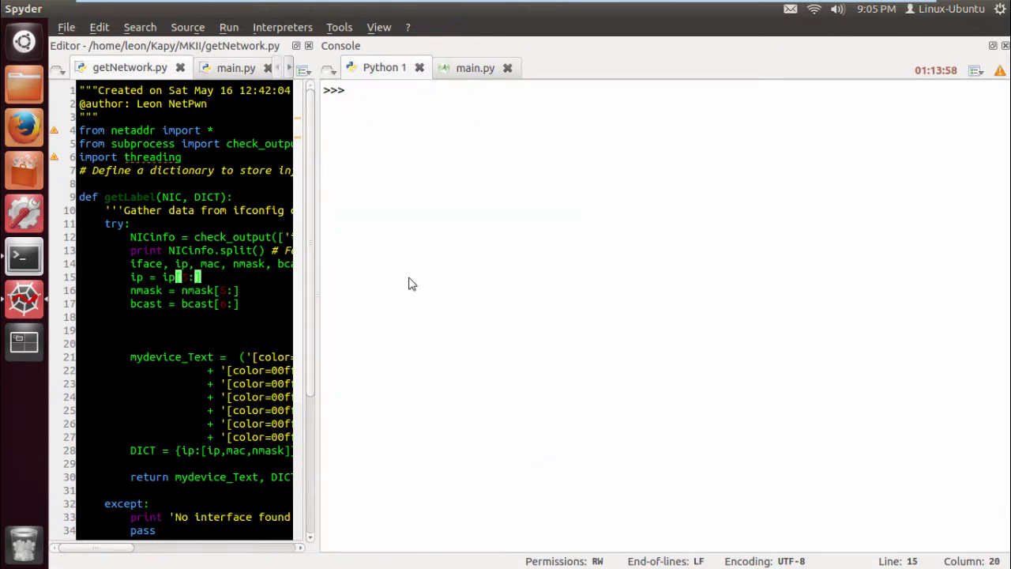
{"action": "type", "text": "scan_range"}
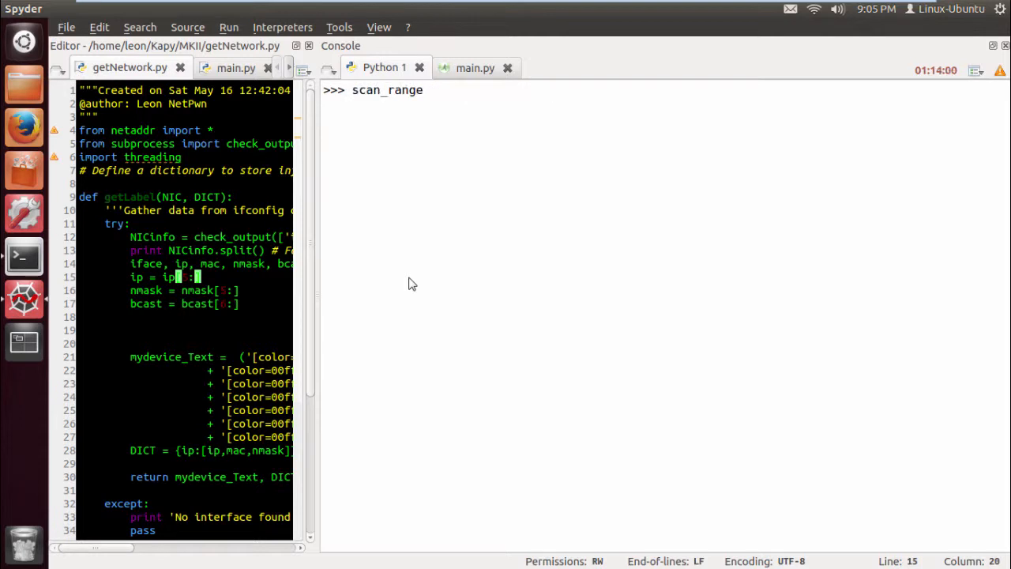
{"action": "type", "text": "from netaddr import *"}
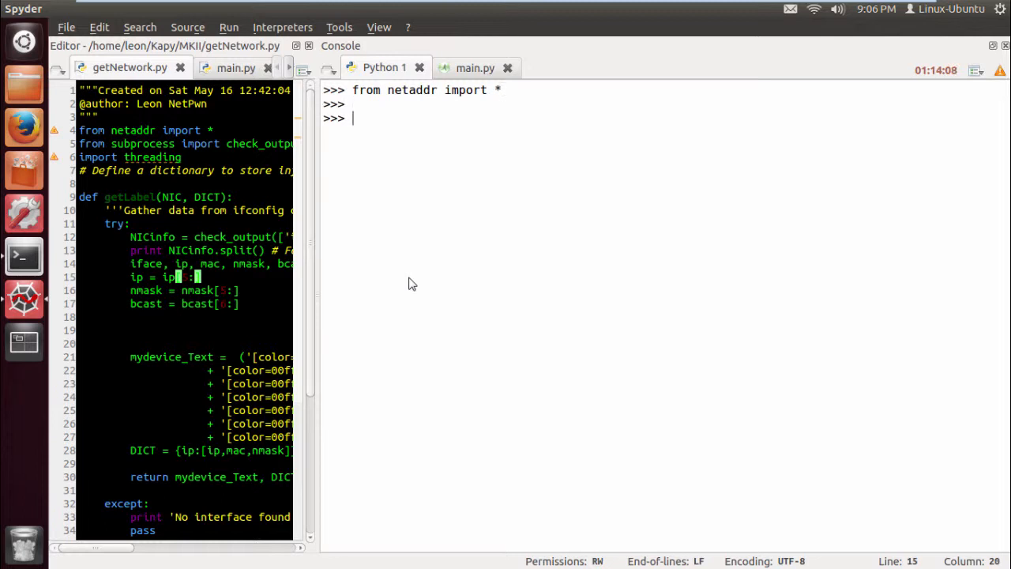
{"action": "mouse_move", "coordinate": [321, 282]}
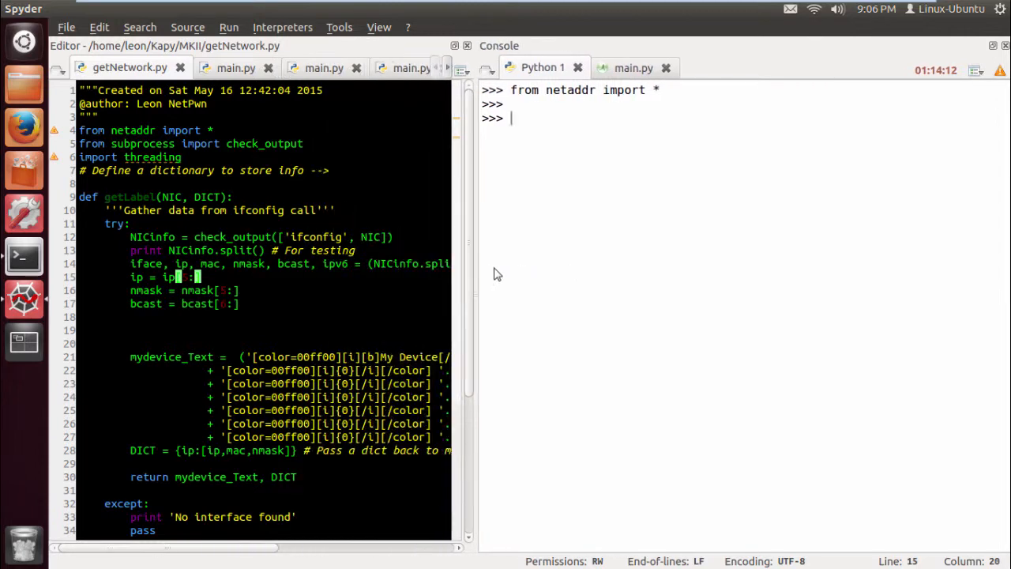
{"action": "left_click", "coordinate": [234, 66]}
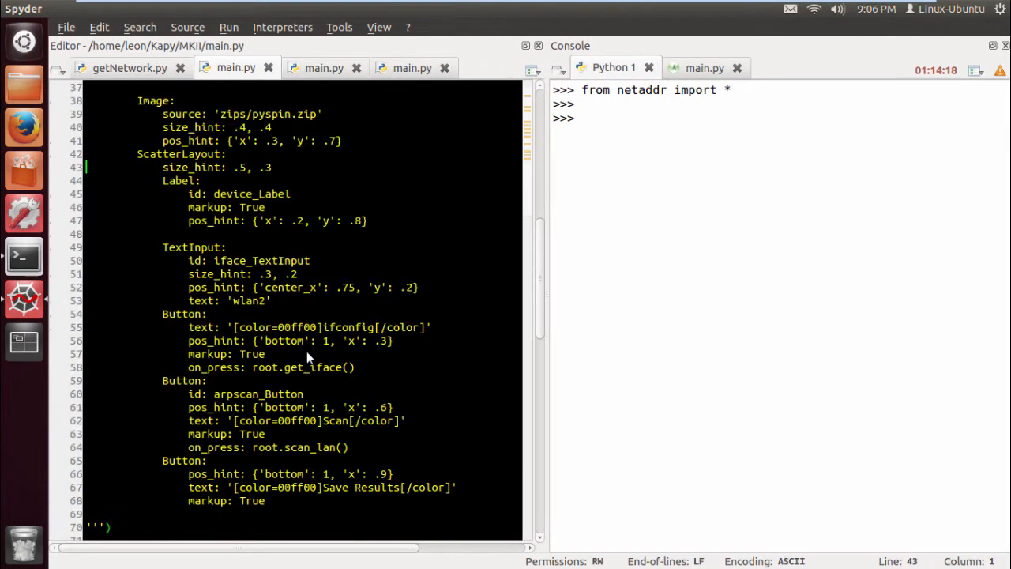
- Scroll main.py to the IPNetwork scan_range and scan_lan code around lines 92–124
{"action": "scroll", "scroll_direction": "down", "scroll_amount": 3}
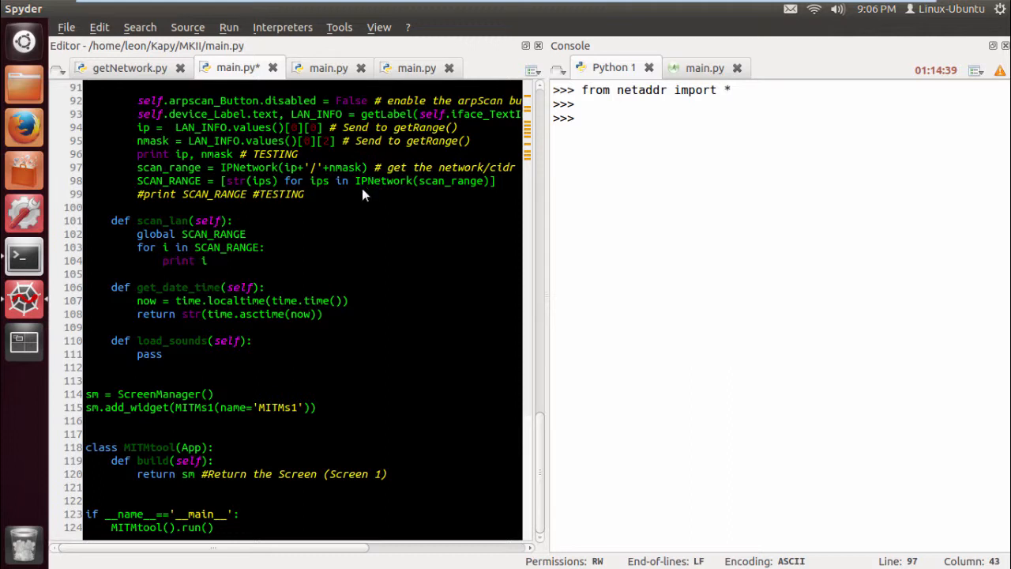
{"action": "mouse_move", "coordinate": [333, 198]}
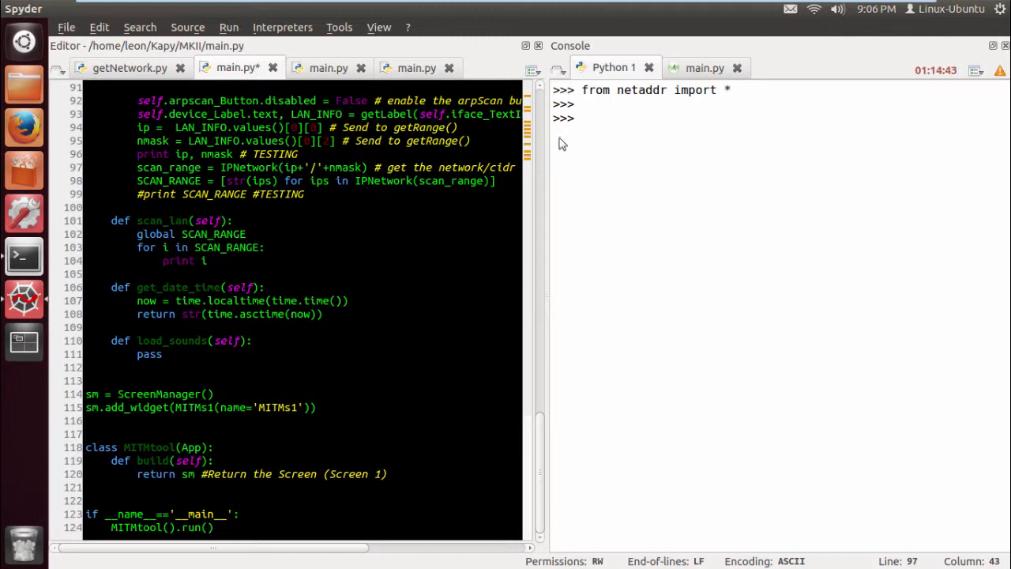
- Enter scan_range = IPNetwork('192.168.10.9/255.255.255.0') and evaluate it, getting IPNetwork('192.168.10.9/24')
{"action": "type", "text": "s"}
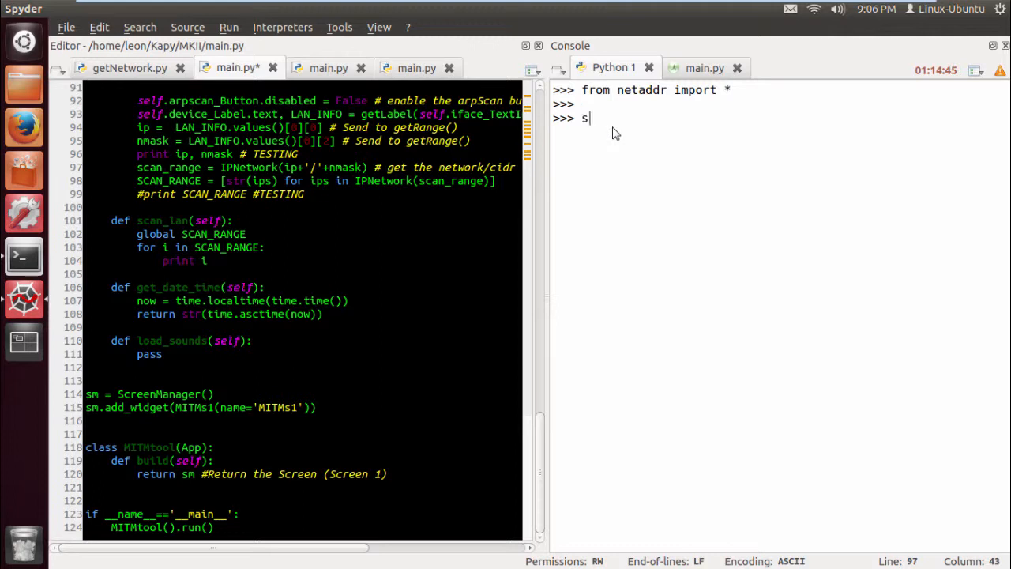
{"action": "type", "text": "can_r"}
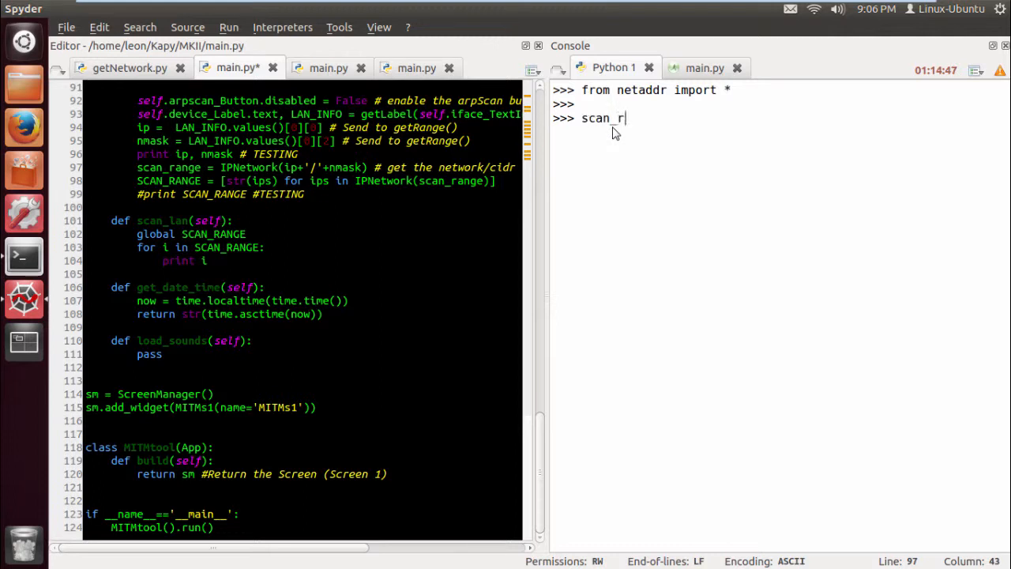
{"action": "type", "text": "ange = ("}
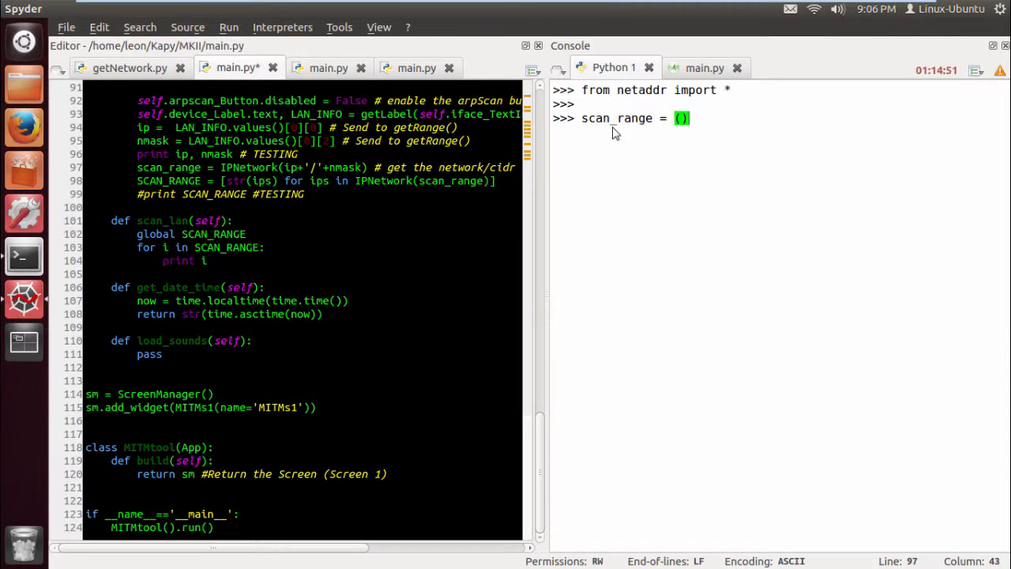
{"action": "type", "text": "IP"}
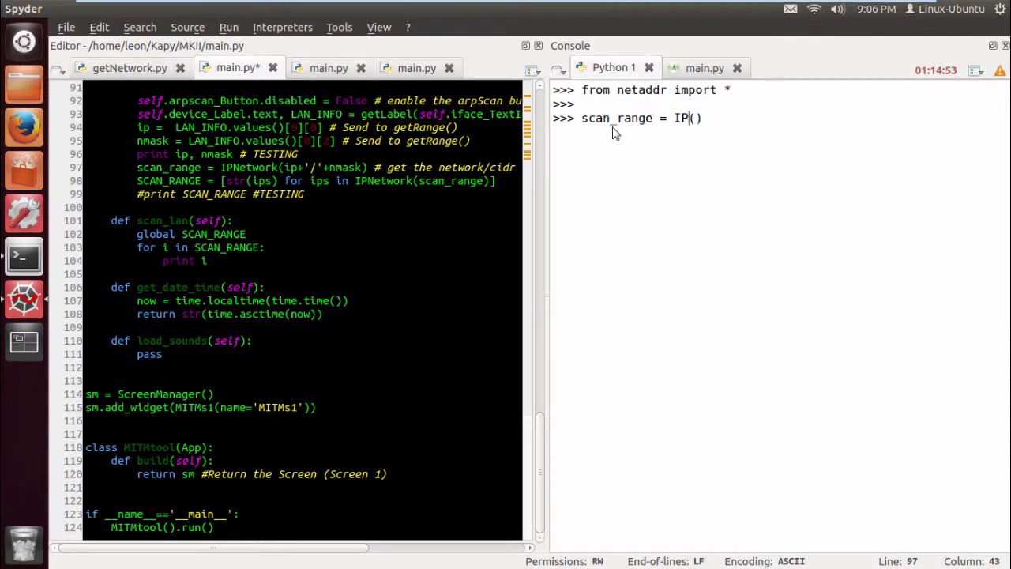
{"action": "type", "text": "Network"}
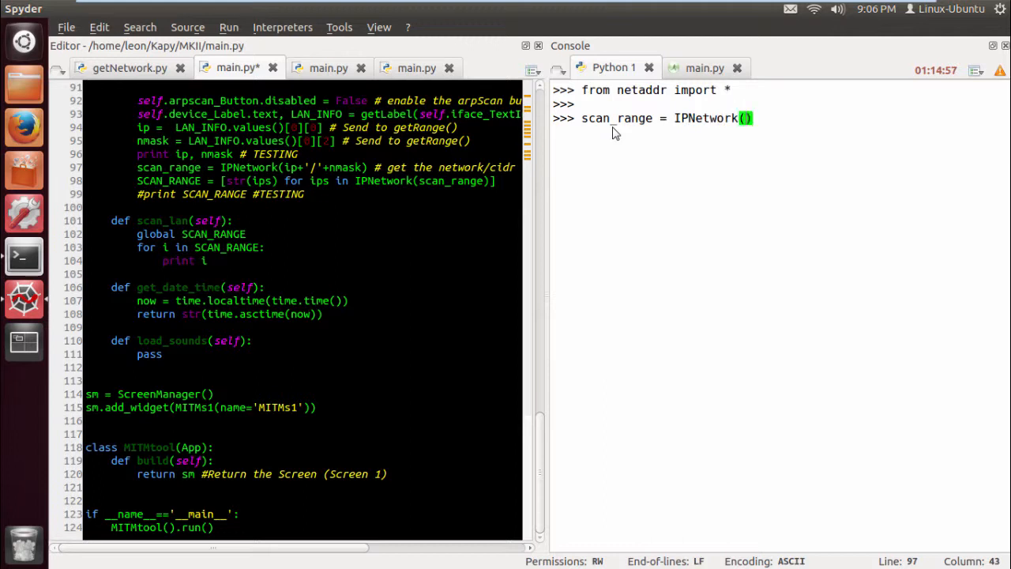
{"action": "type", "text": "''"}
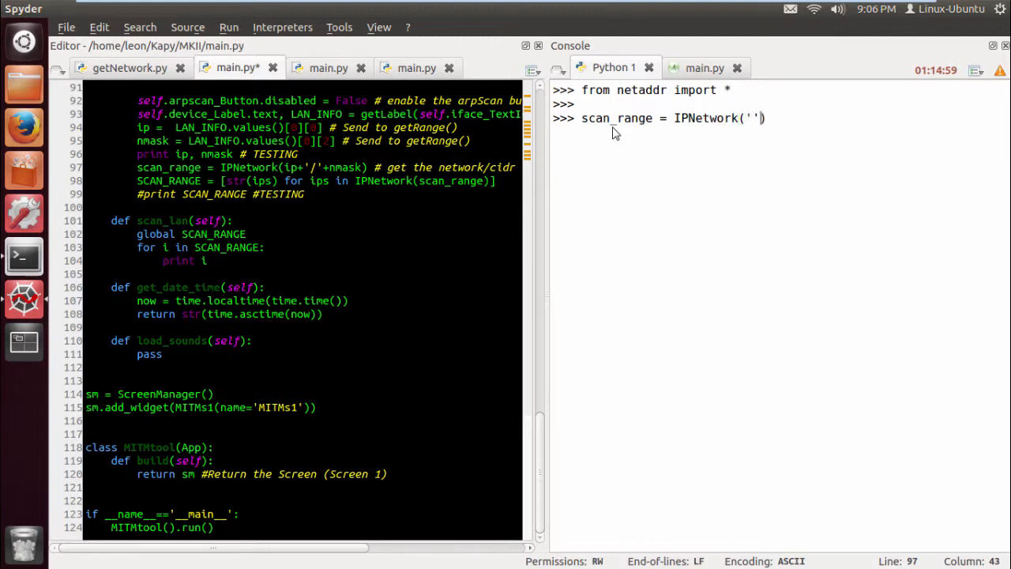
{"action": "type", "text": "192"}
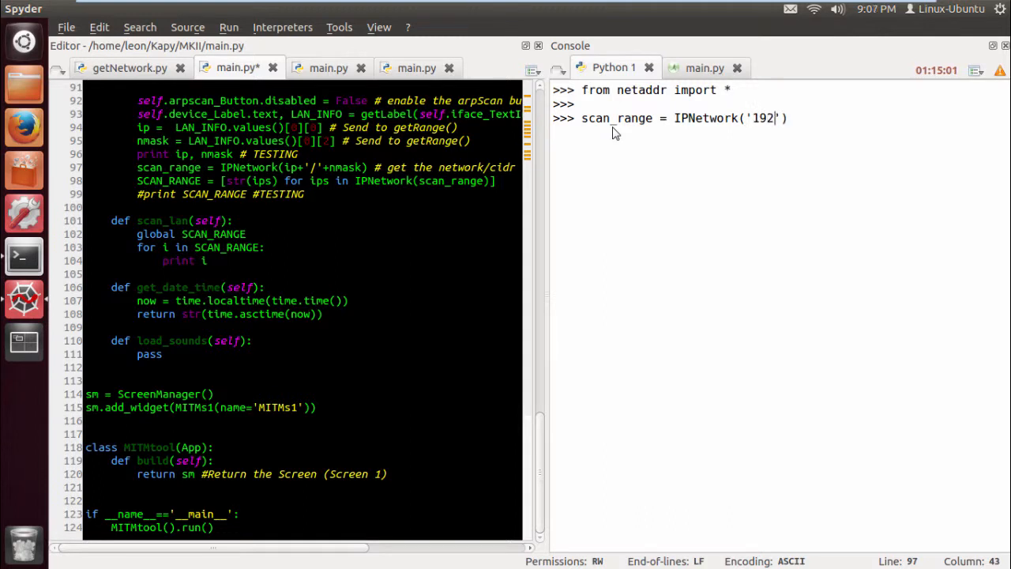
{"action": "type", "text": ".168."}
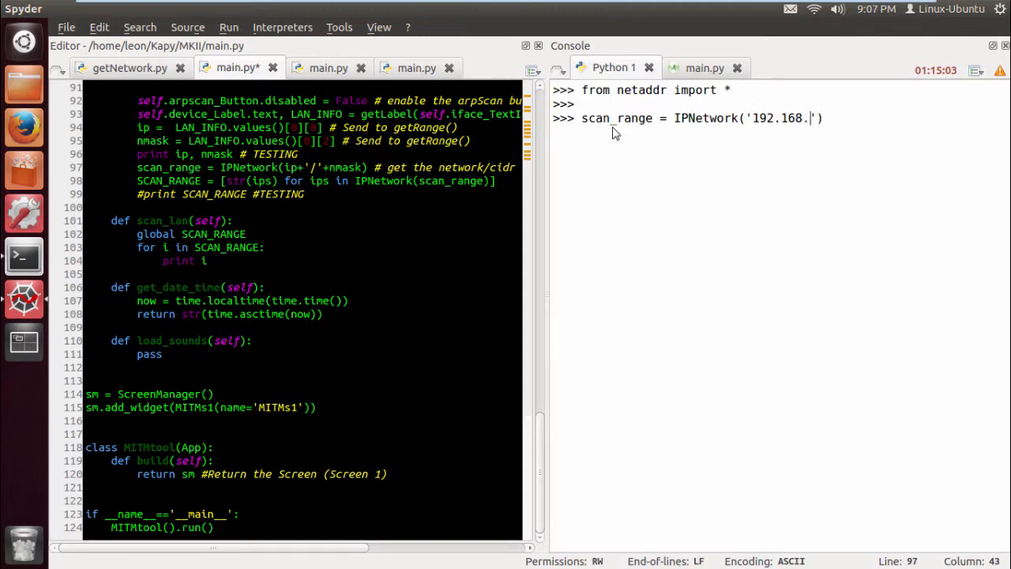
{"action": "type", "text": "10."}
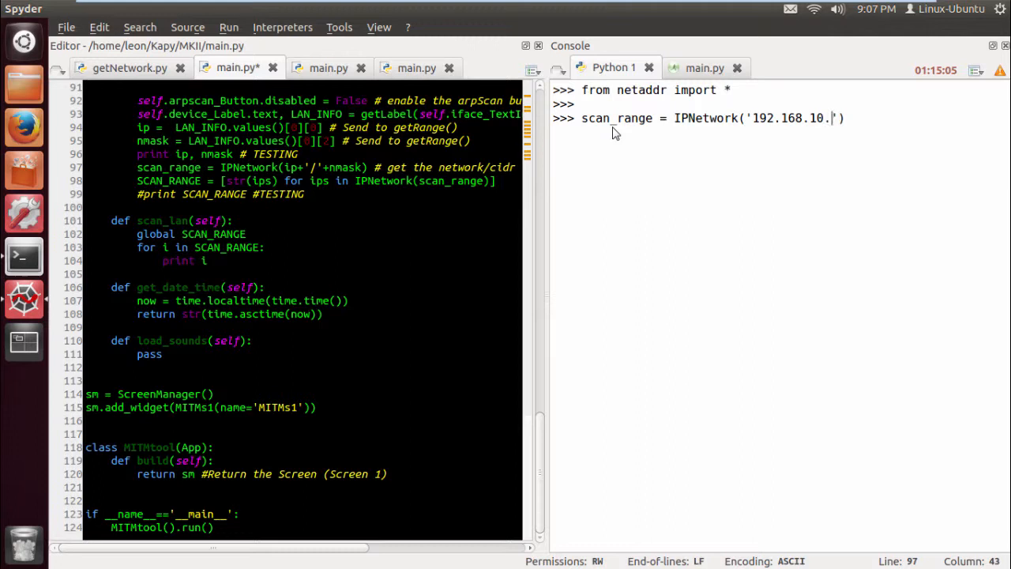
{"action": "type", "text": "9/"}
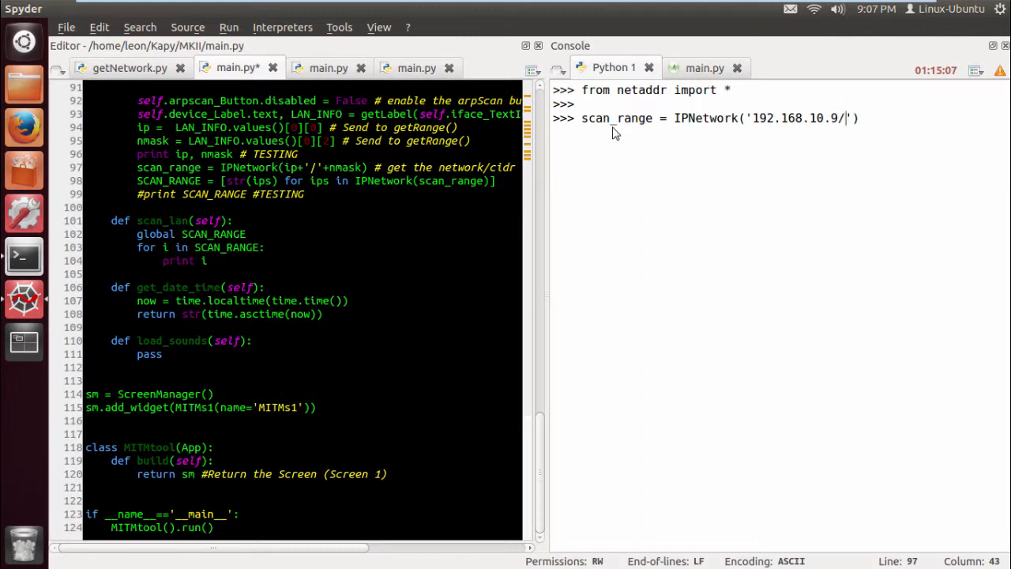
{"action": "type", "text": "255"}
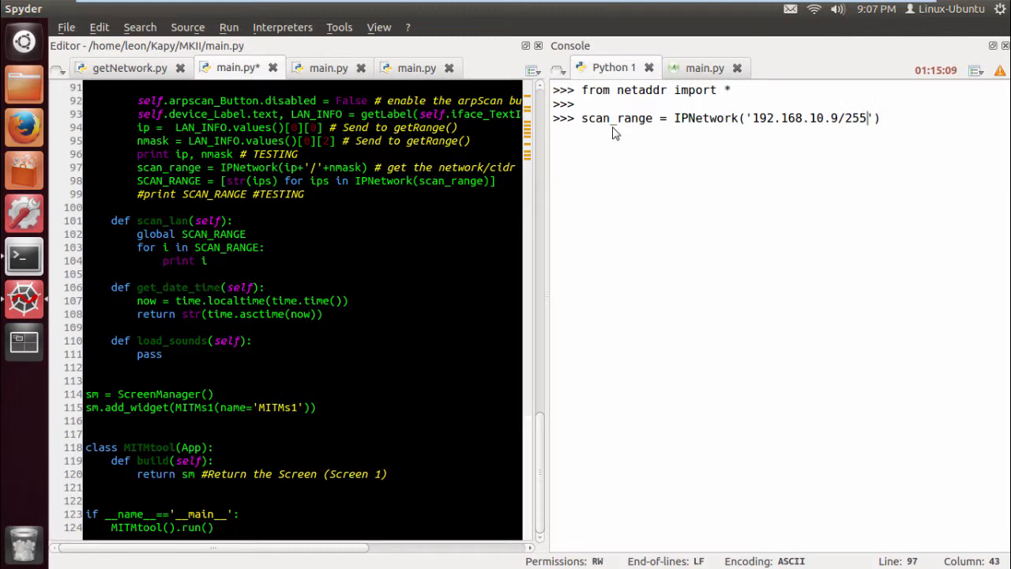
{"action": "type", "text": ".2"}
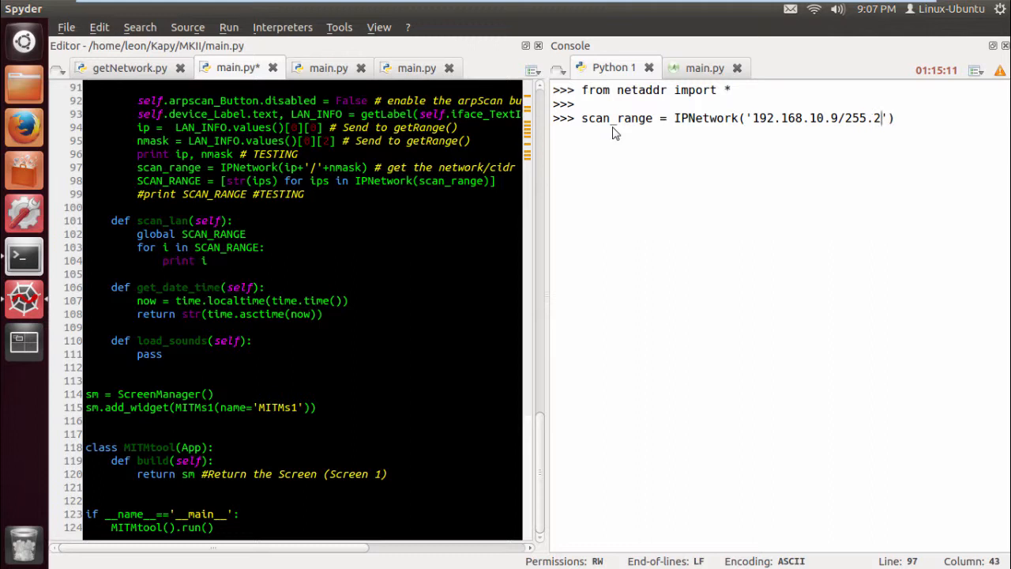
{"action": "type", "text": "55.255.0"}
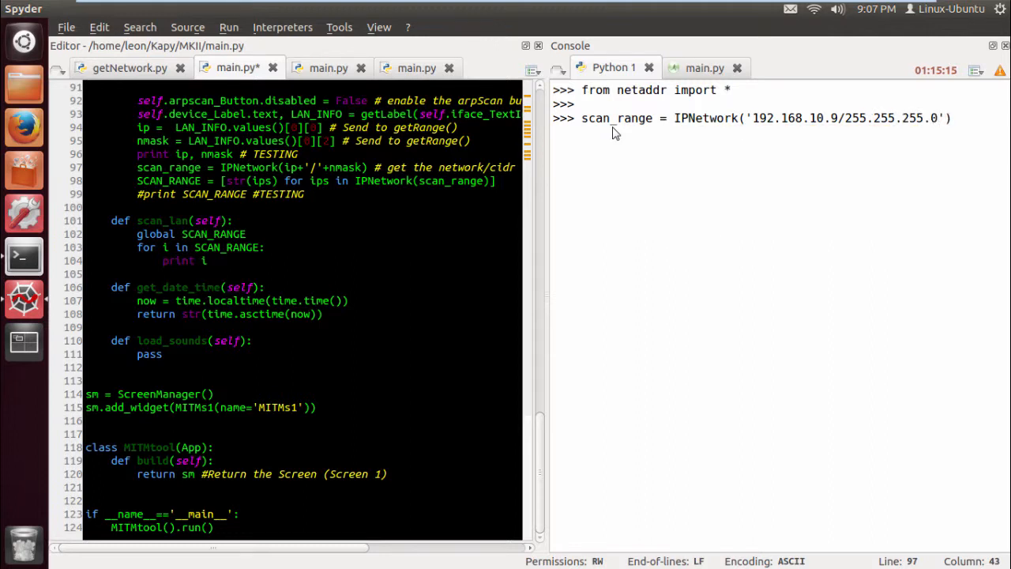
{"action": "type", "text": "scan_range"}
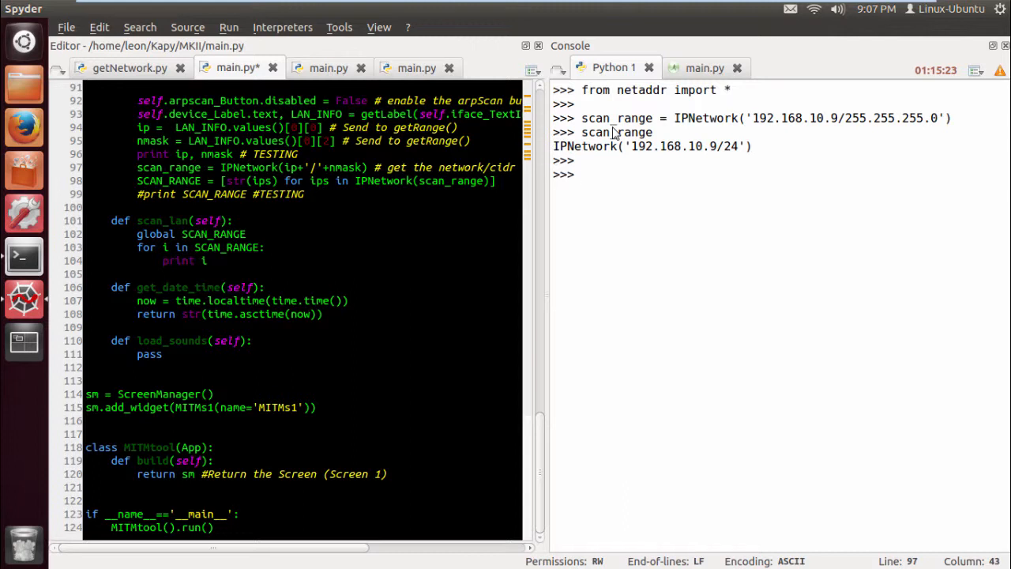
- Run for ip in IPNetwork(scan_range): print '%s' % ip, listing addresses up to 192.168.10.255
{"action": "type", "text": "for ip in"}
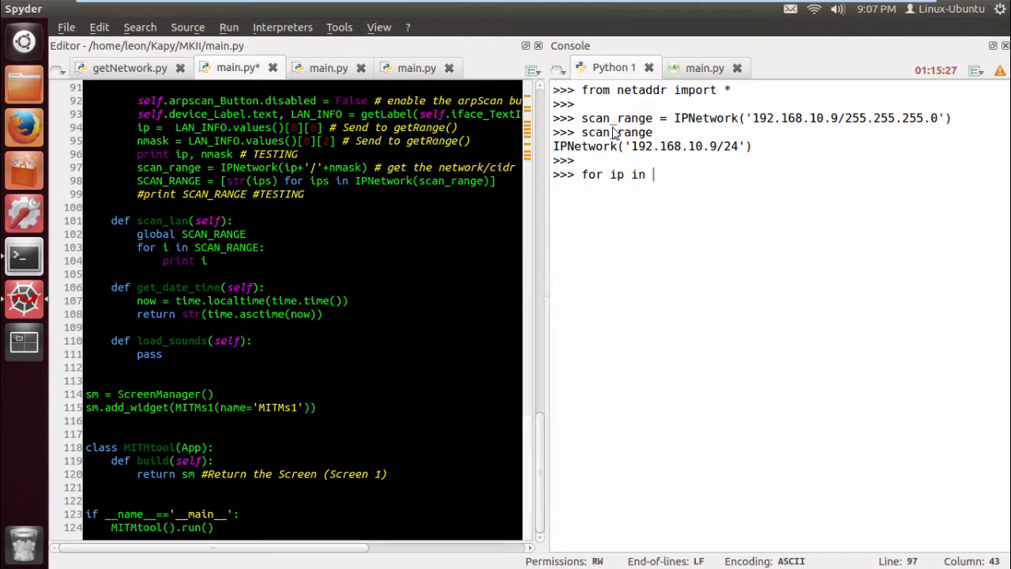
{"action": "type", "text": "Ip"}
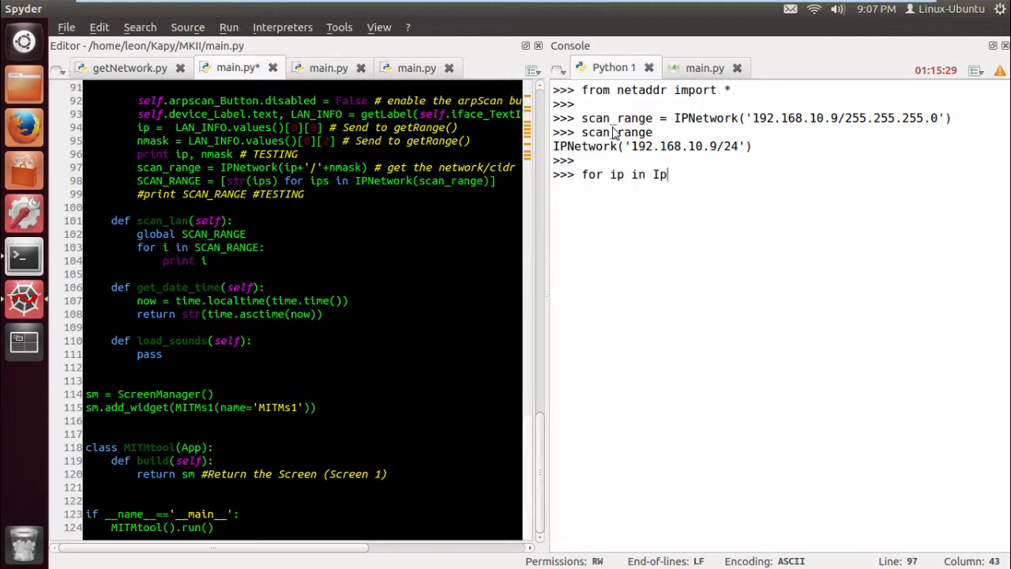
{"action": "type", "text": "N"}
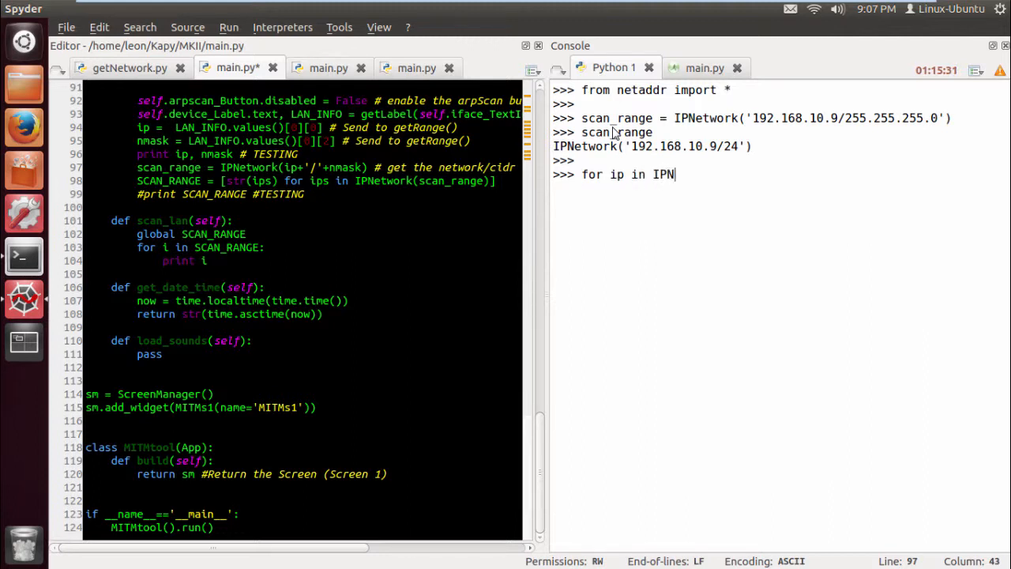
{"action": "type", "text": "etwork"}
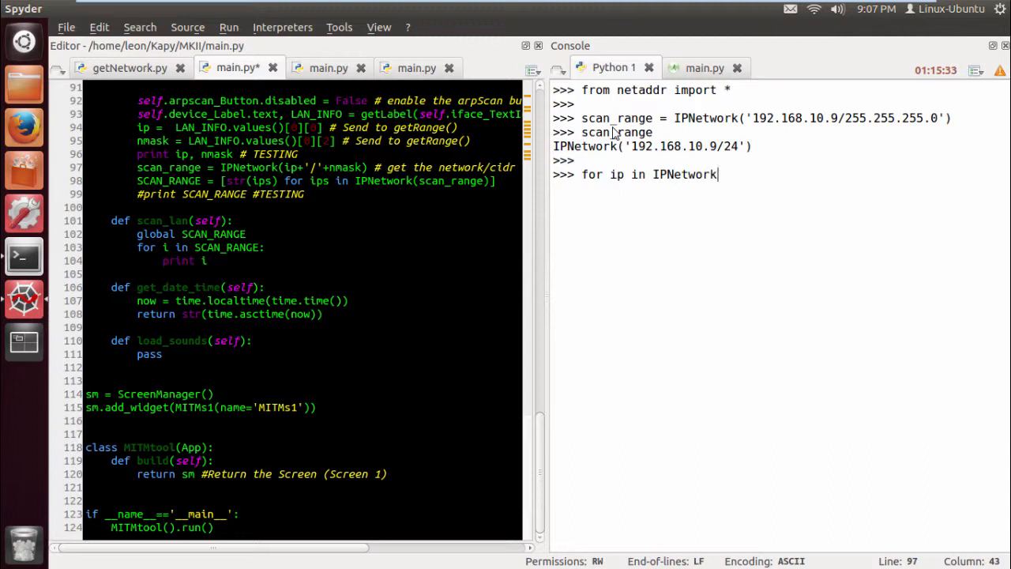
{"action": "type", "text": "()"}
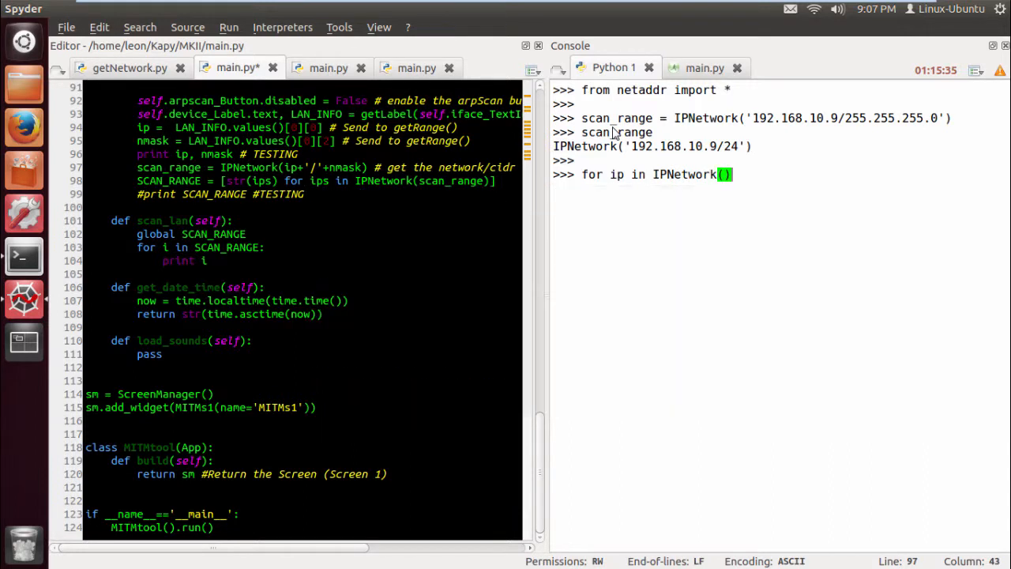
{"action": "type", "text": "sc"}
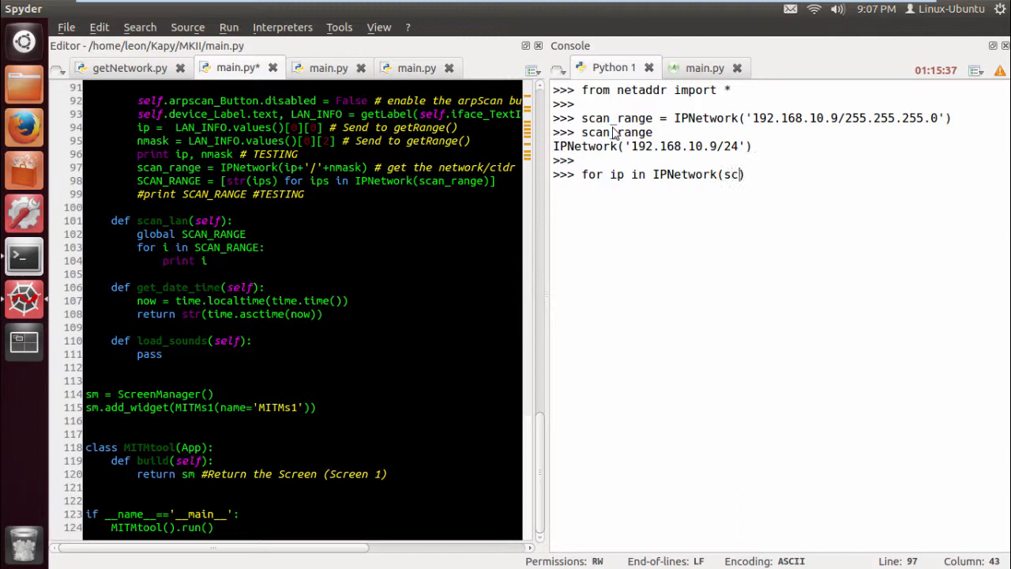
{"action": "type", "text": "an_rn"}
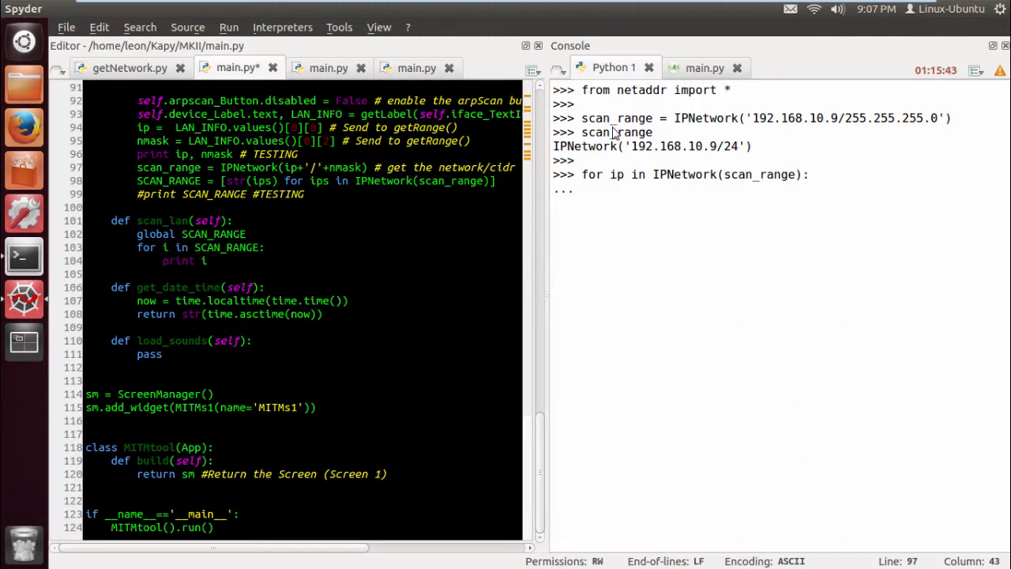
{"action": "type", "text": "print '"}
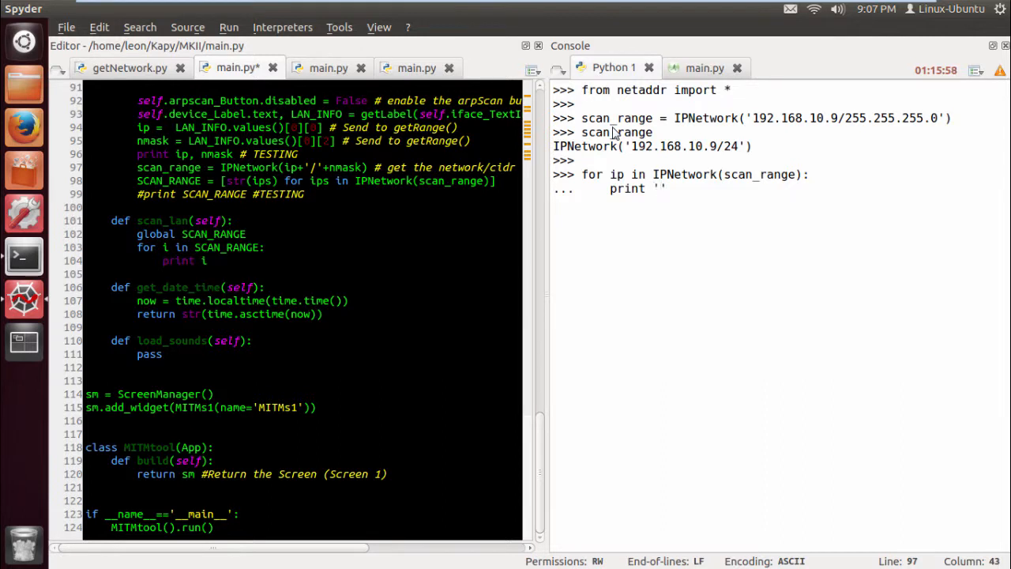
{"action": "type", "text": "%s"}
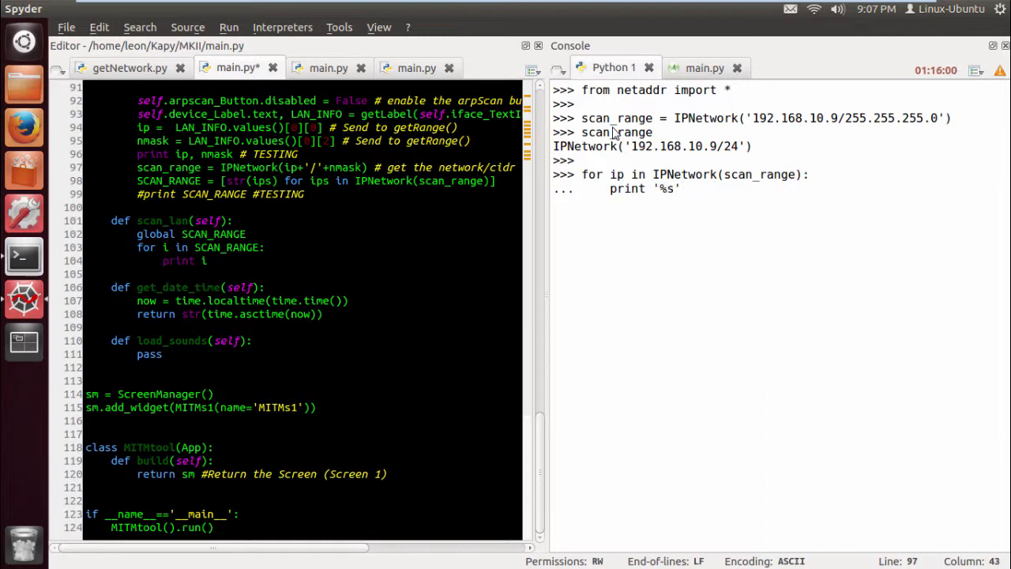
{"action": "type", "text": "%"}
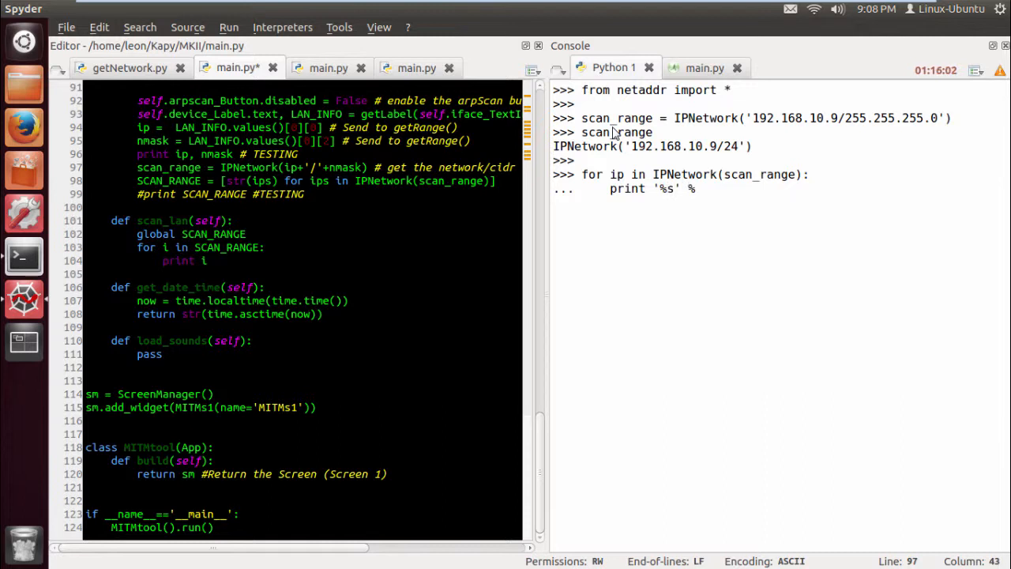
{"action": "type", "text": "ip"}
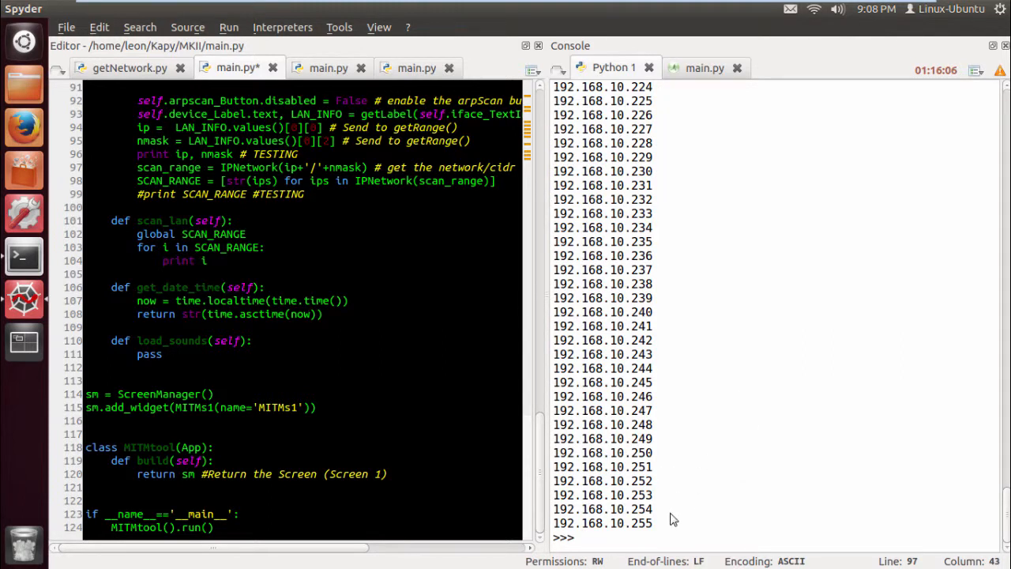
- Drag the editor/console splitter right so full main.py lines are readable
{"action": "left_click_drag", "start_coordinate": [556, 439], "coordinate": [651, 523]}
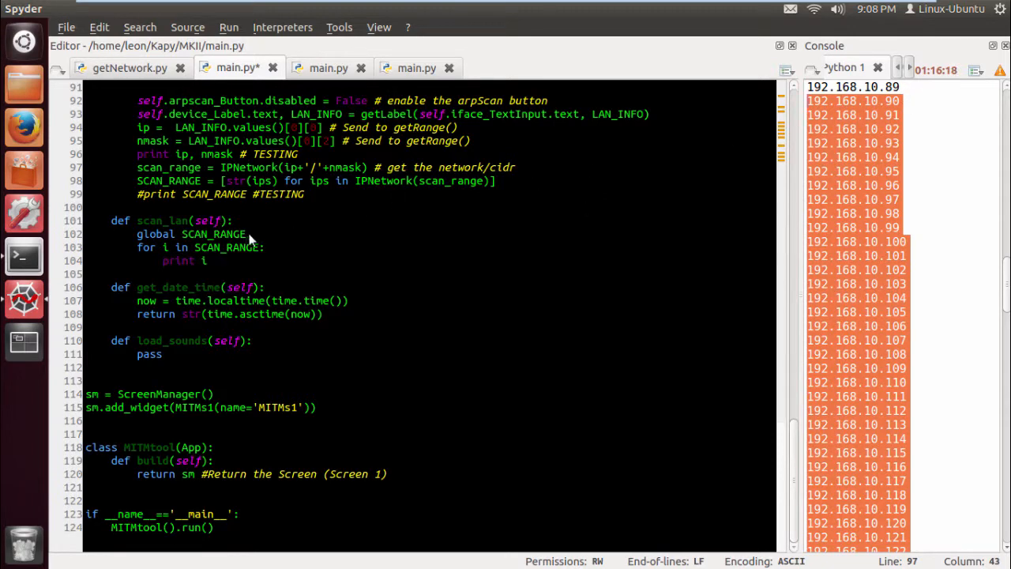
- Highlight the scan range setup code and bring the arpscan Button calling root.scan_lan() into view
{"action": "double_click", "coordinate": [229, 234]}
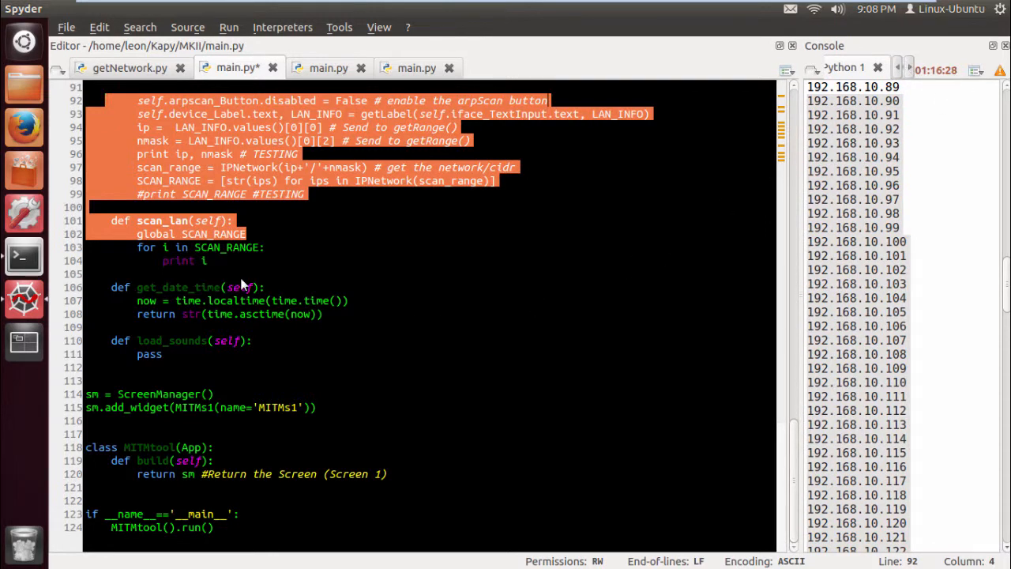
{"action": "mouse_move", "coordinate": [253, 348]}
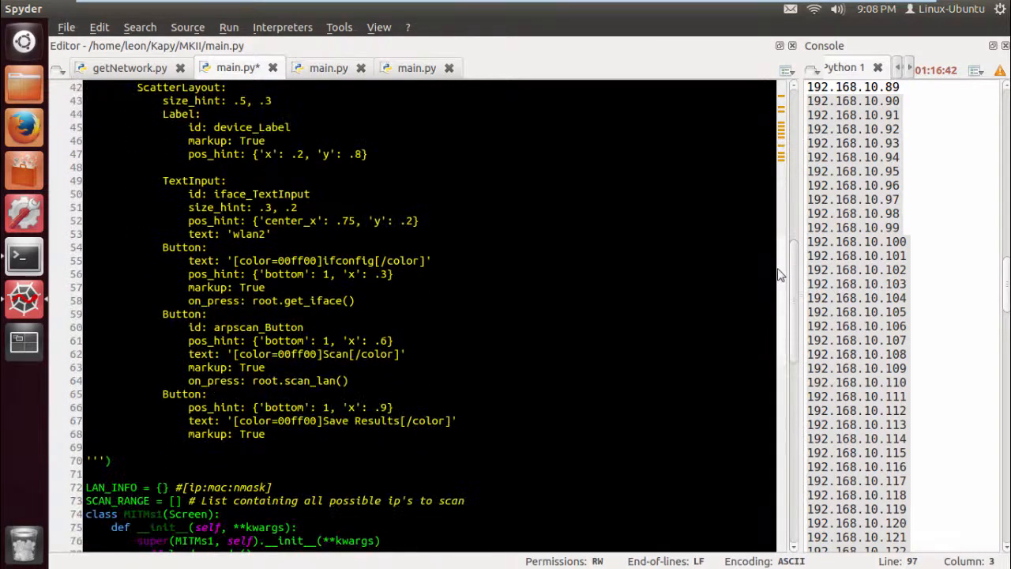
{"action": "scroll", "scroll_direction": "down", "scroll_amount": 3}
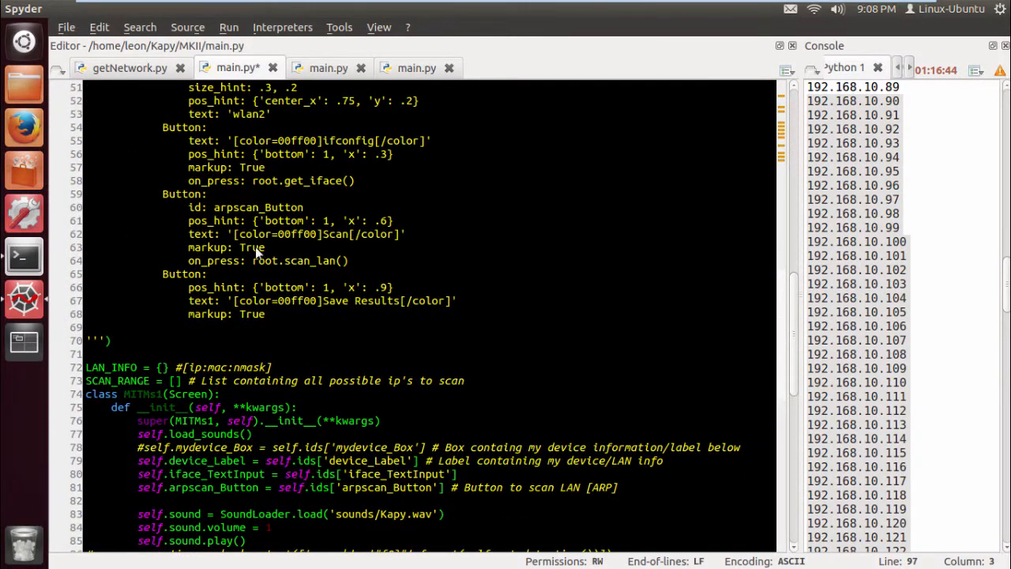